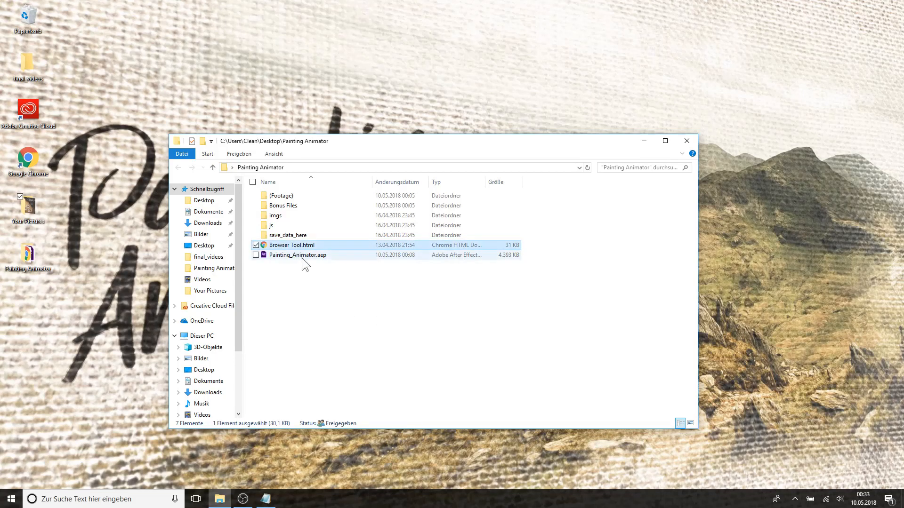
{"action": "mouse_move", "coordinate": [305, 255]}
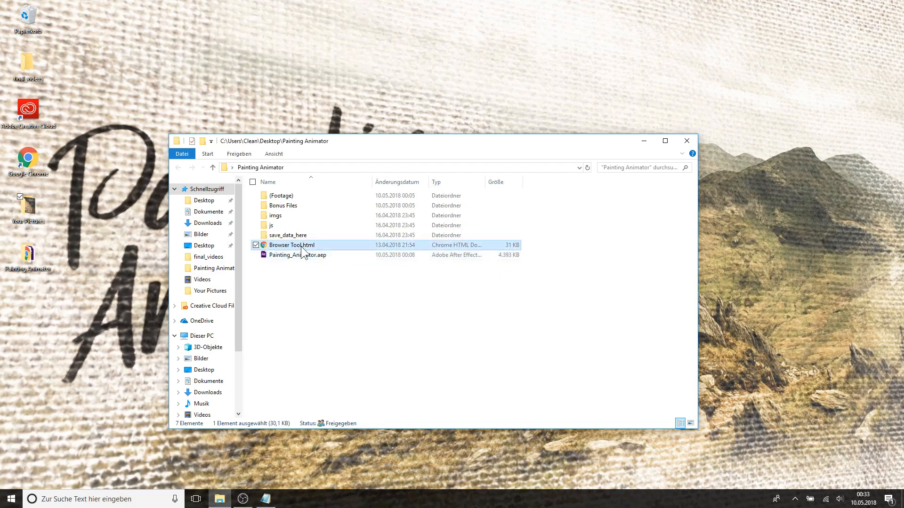
Launch Browser Tool.html and load the camera photo jpg as the source image
{"action": "double_click", "coordinate": [290, 245]}
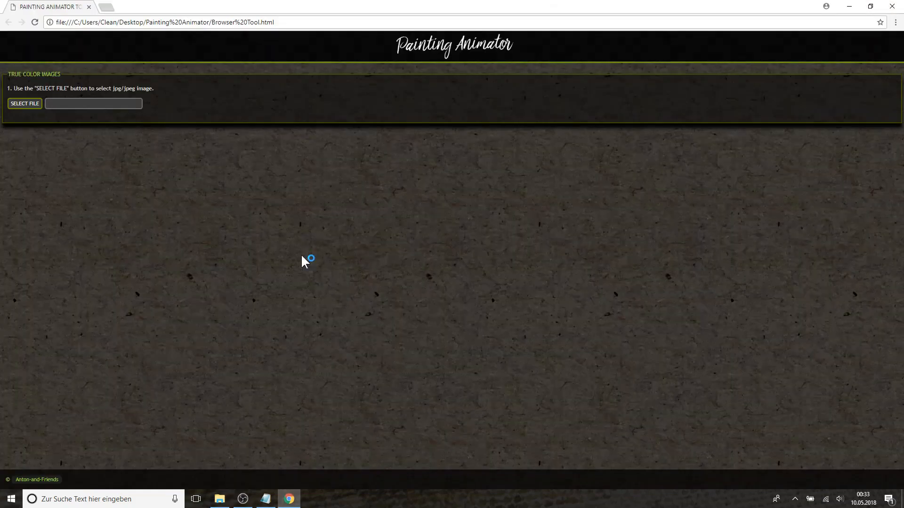
{"action": "mouse_move", "coordinate": [305, 262]}
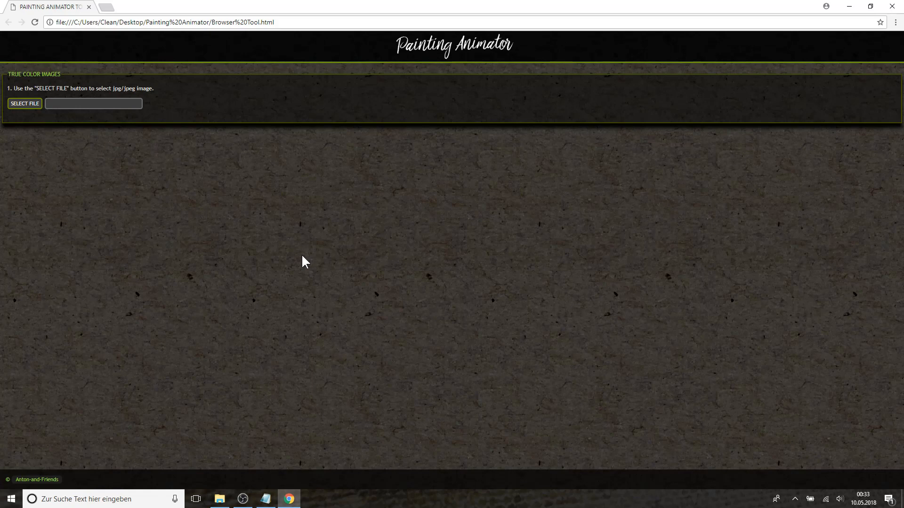
{"action": "mouse_move", "coordinate": [49, 151]}
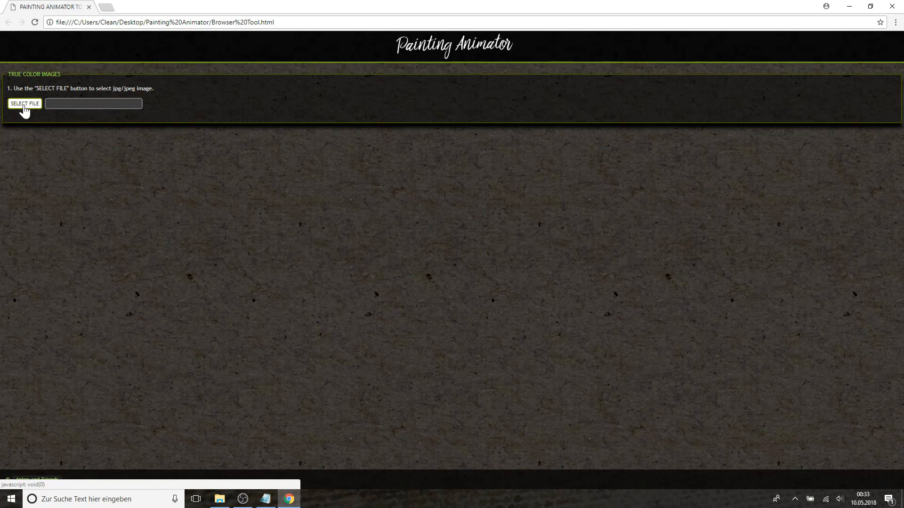
{"action": "left_click", "coordinate": [24, 103]}
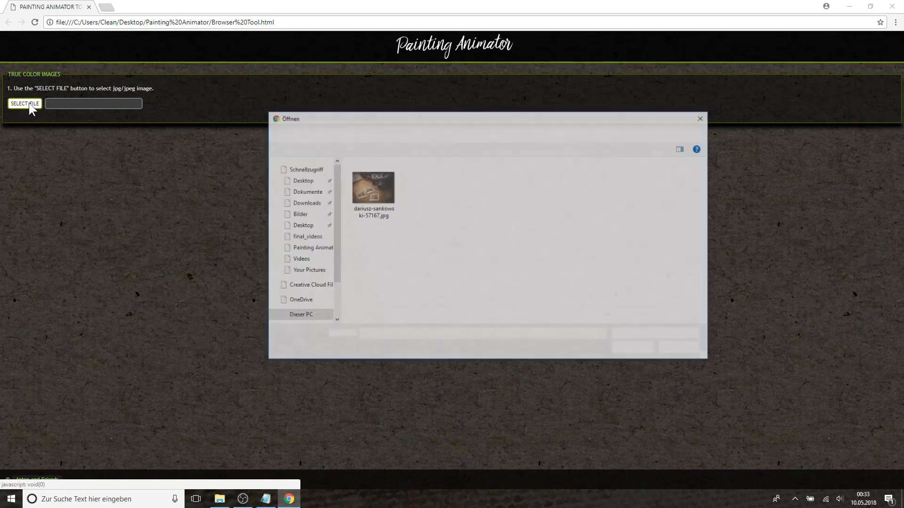
{"action": "double_click", "coordinate": [372, 187]}
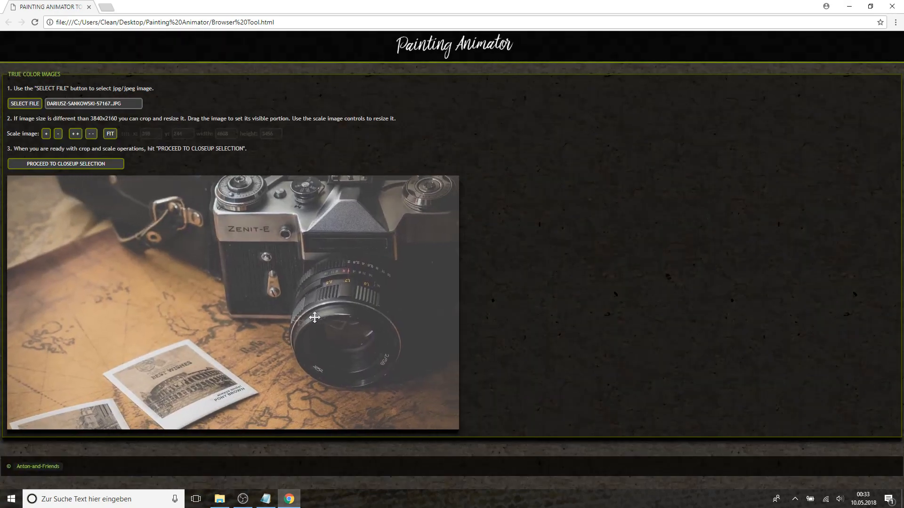
Shrink the camera photo until the polaroids fit inside the crop area
{"action": "left_click", "coordinate": [90, 133]}
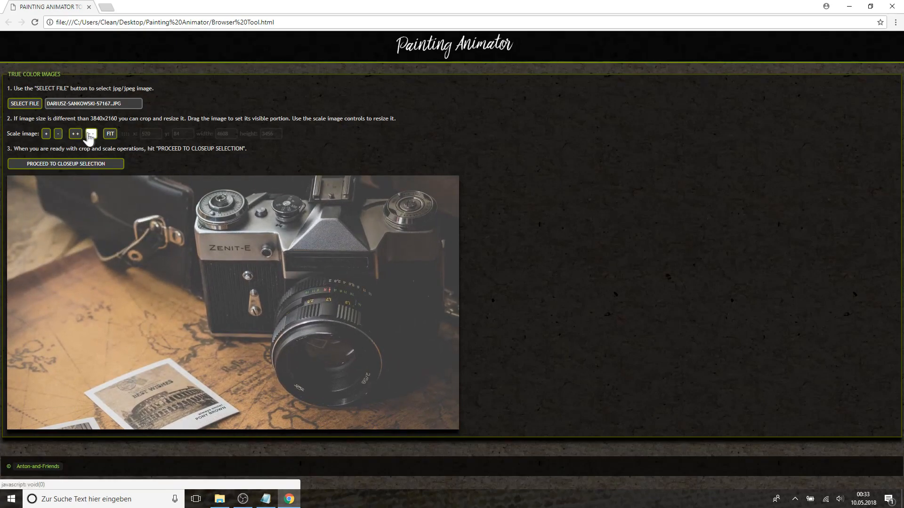
{"action": "left_click", "coordinate": [76, 134]}
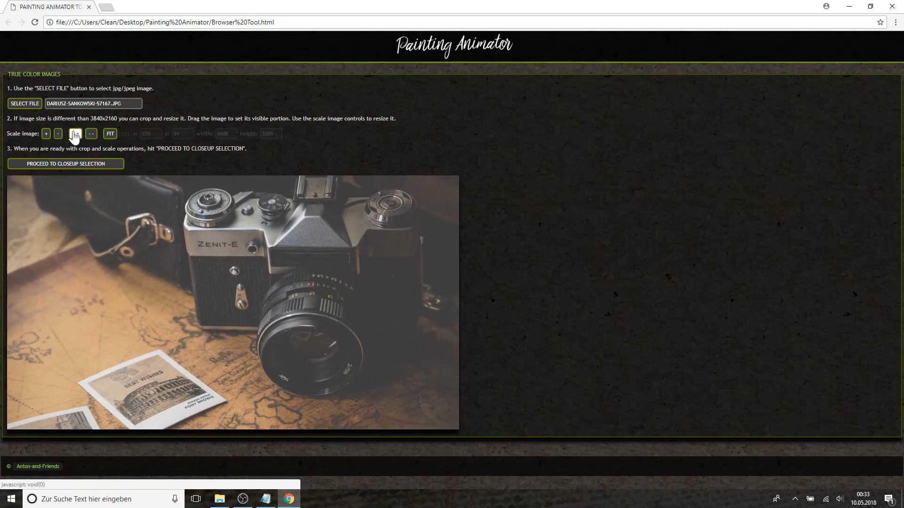
{"action": "left_click", "coordinate": [109, 134]}
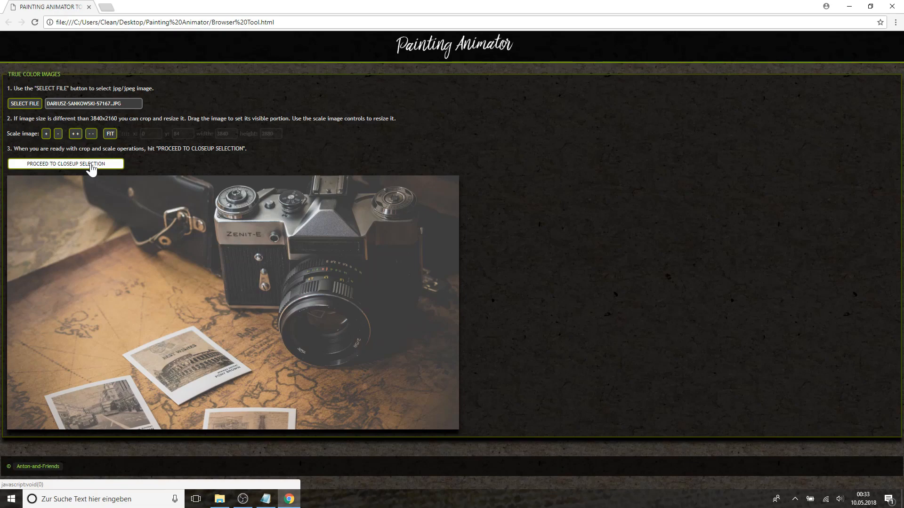
Make closeup 1 small and place it over the Colosseum polaroid
{"action": "left_click", "coordinate": [66, 164]}
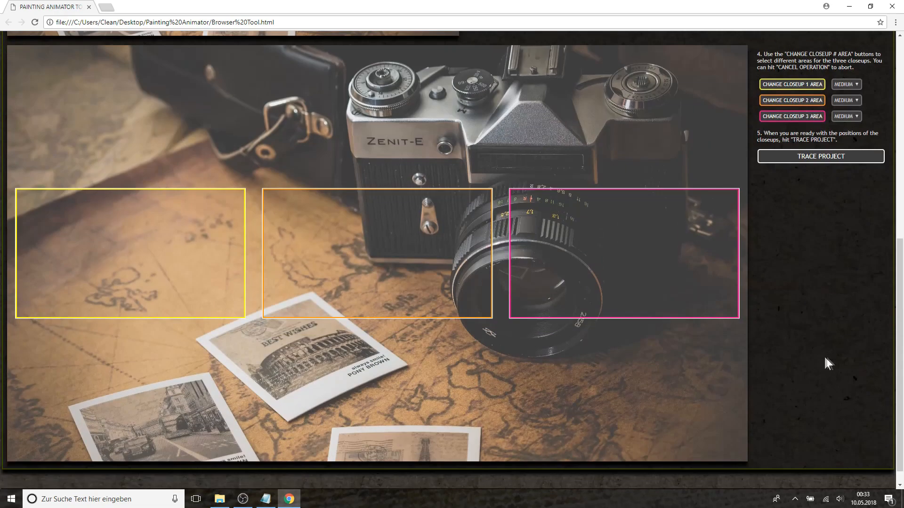
{"action": "mouse_move", "coordinate": [826, 364]}
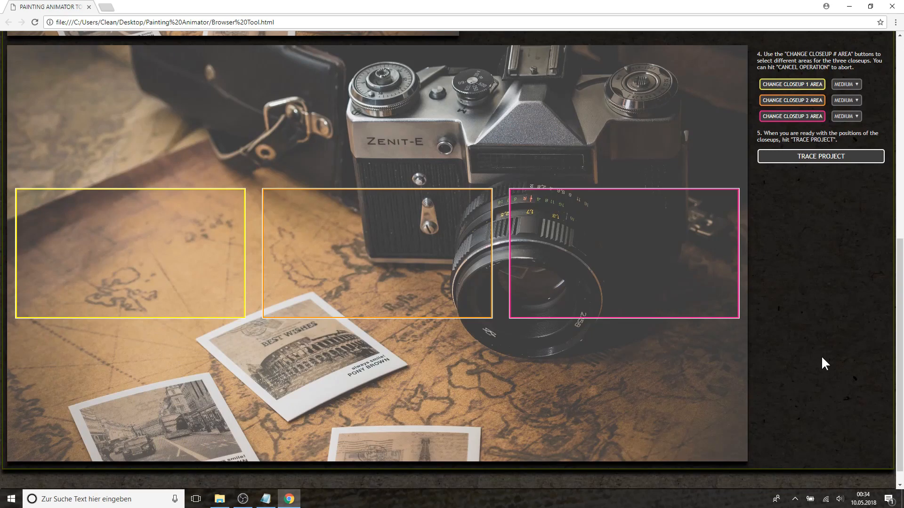
{"action": "mouse_move", "coordinate": [674, 356]}
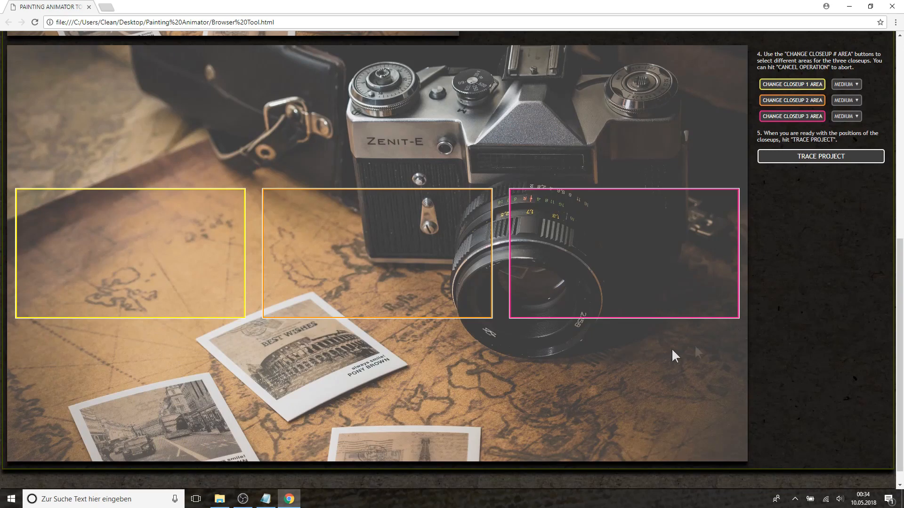
{"action": "mouse_move", "coordinate": [638, 265]}
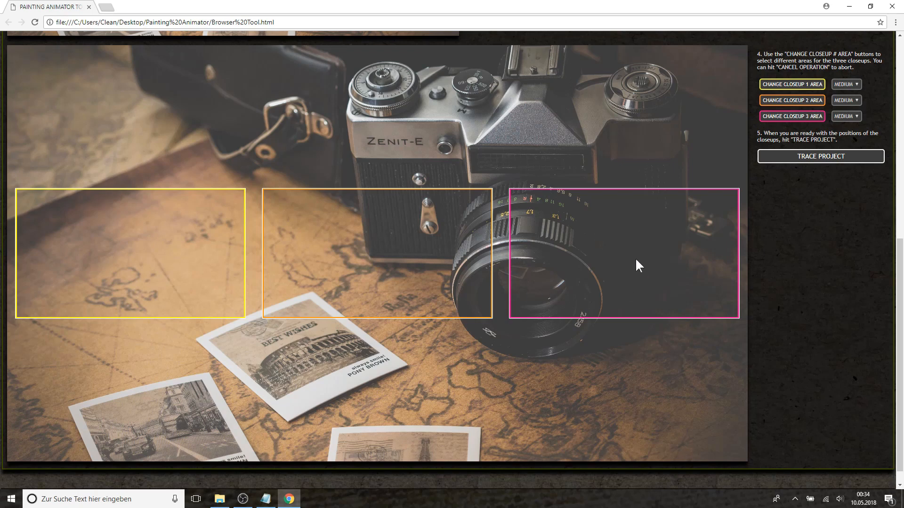
{"action": "mouse_move", "coordinate": [242, 113]}
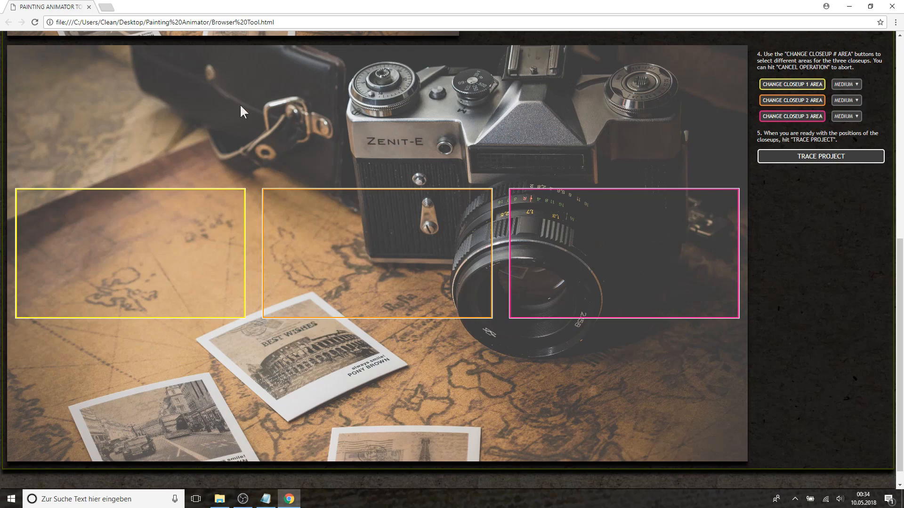
{"action": "mouse_move", "coordinate": [344, 308]}
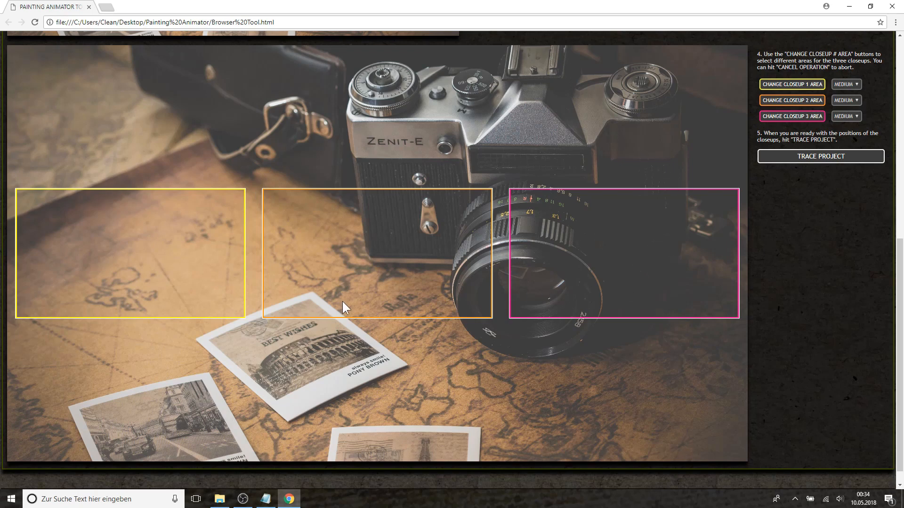
{"action": "mouse_move", "coordinate": [783, 263]}
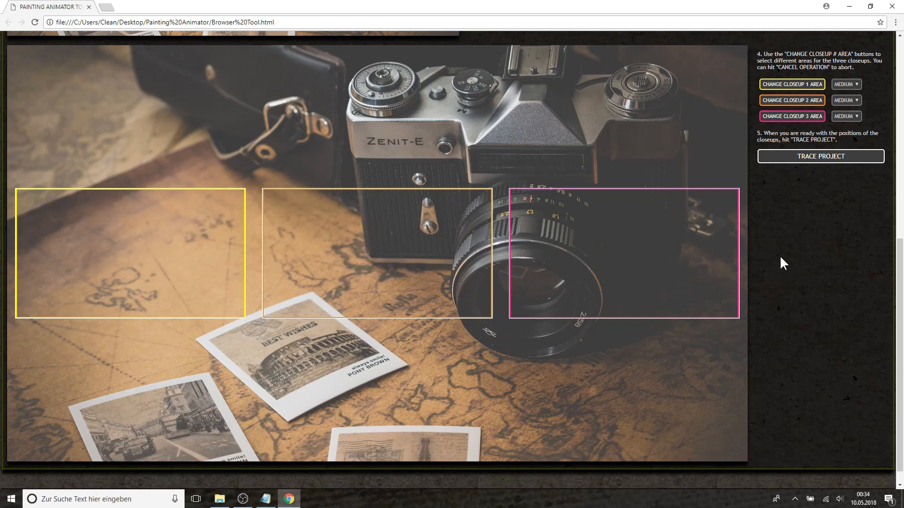
{"action": "mouse_move", "coordinate": [860, 88]}
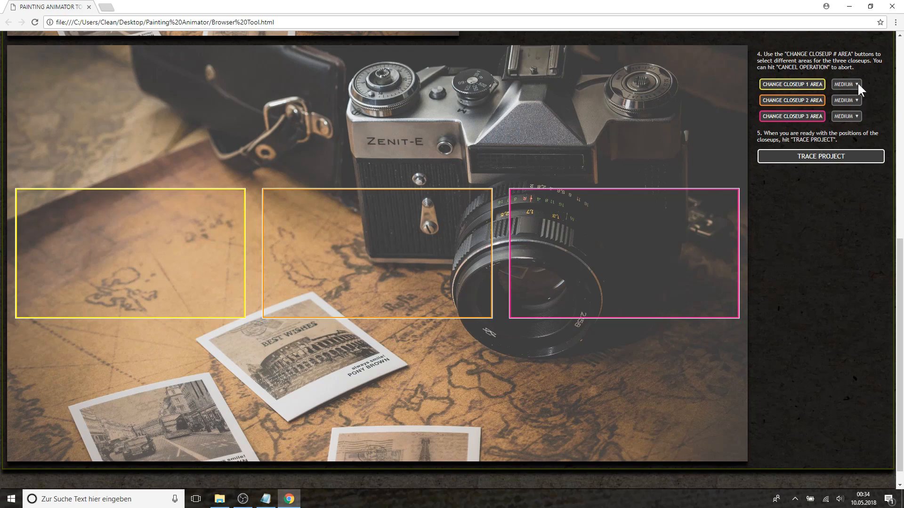
{"action": "left_click", "coordinate": [845, 85]}
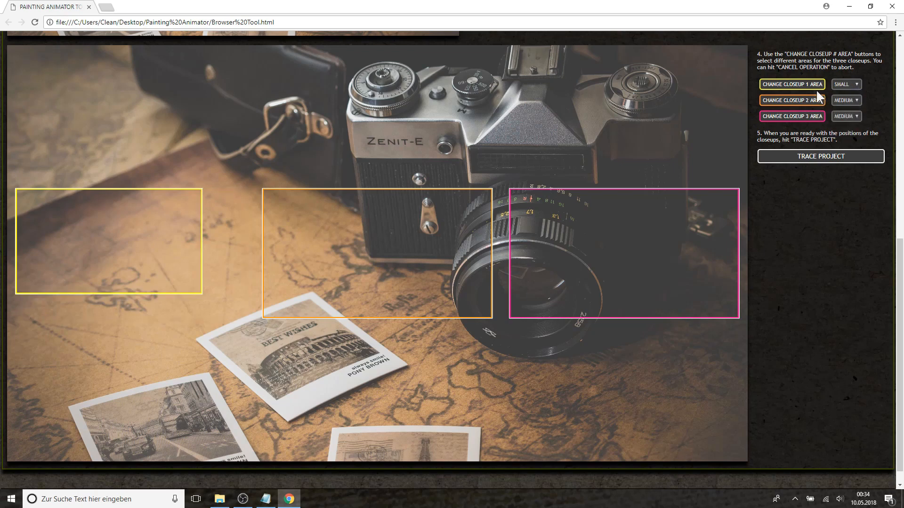
{"action": "left_click", "coordinate": [791, 85]}
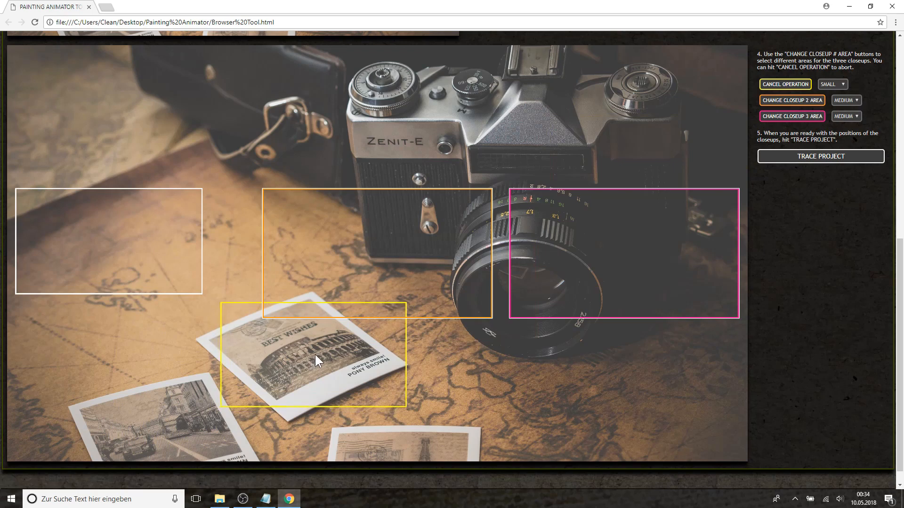
{"action": "left_click", "coordinate": [783, 85]}
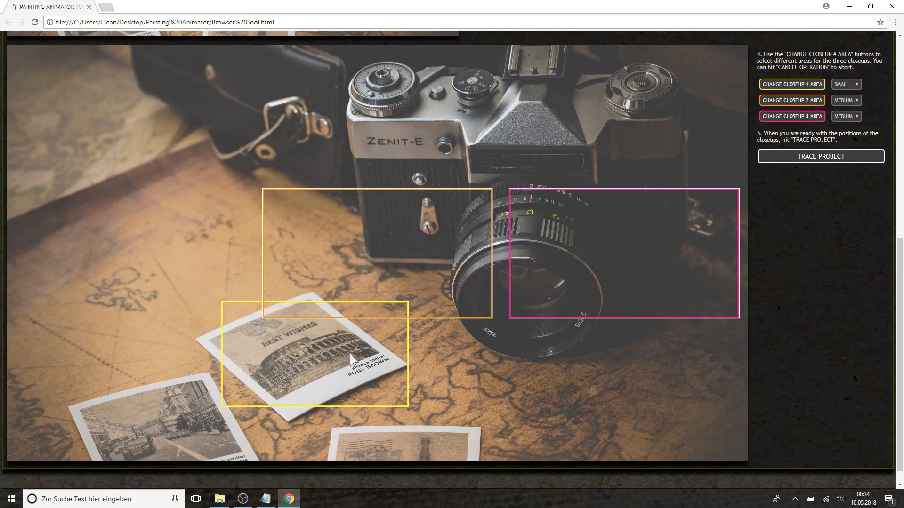
Place closeup 2 on the camera top and a small closeup 3 on the lens
{"action": "left_click", "coordinate": [791, 100]}
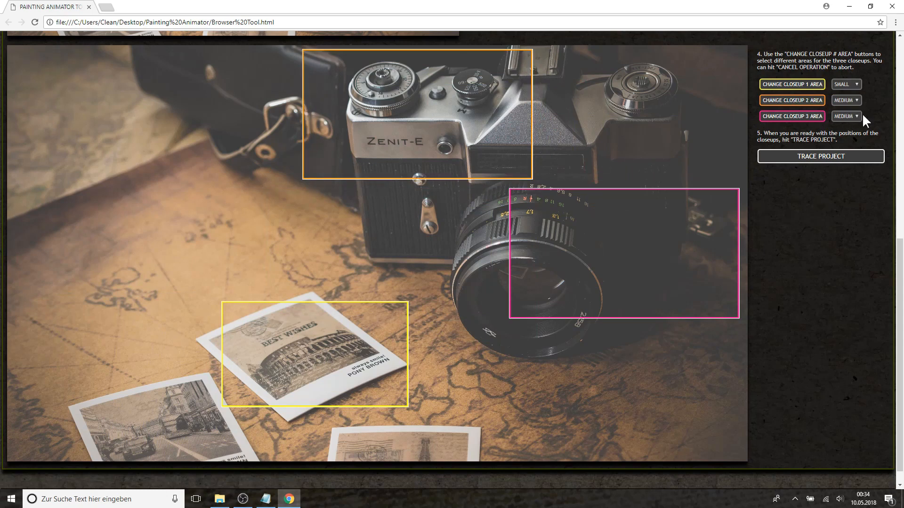
{"action": "left_click", "coordinate": [846, 116]}
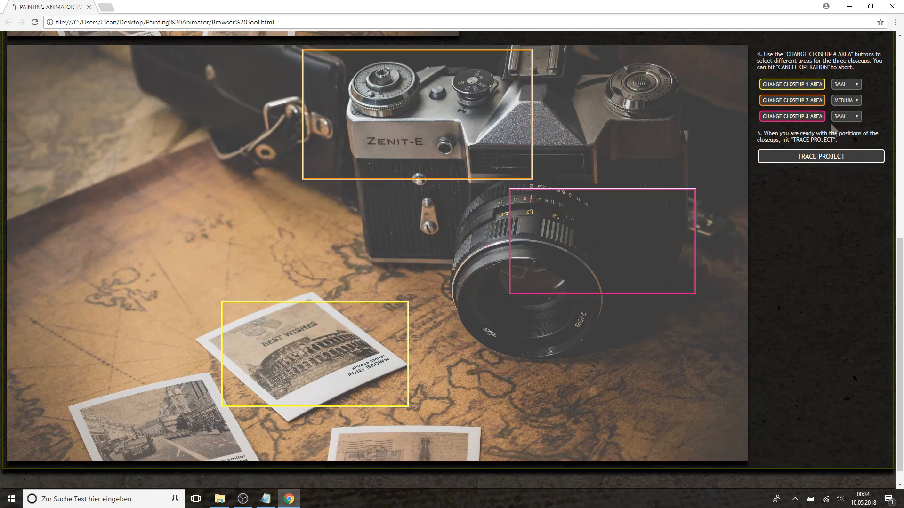
{"action": "left_click", "coordinate": [792, 116]}
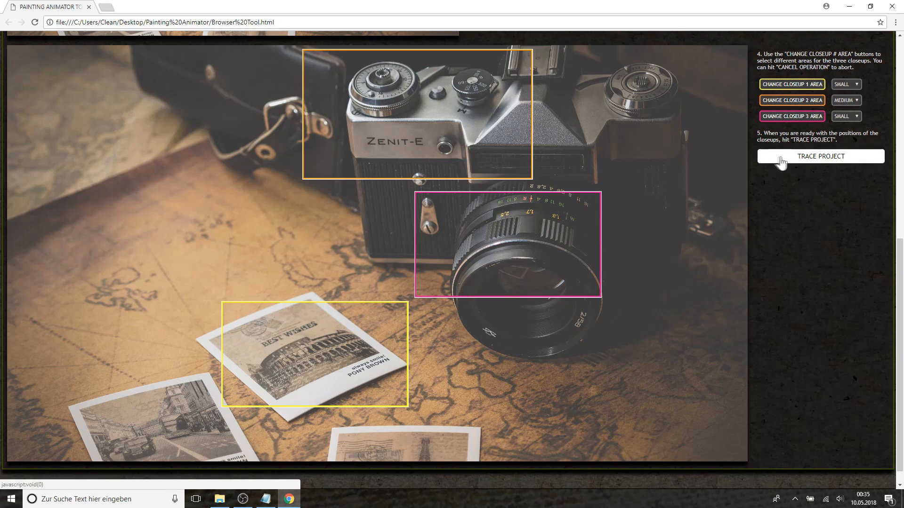
Generate the trace and preview the closeup 1, 2 and 3 drawing animations
{"action": "left_click", "coordinate": [819, 156]}
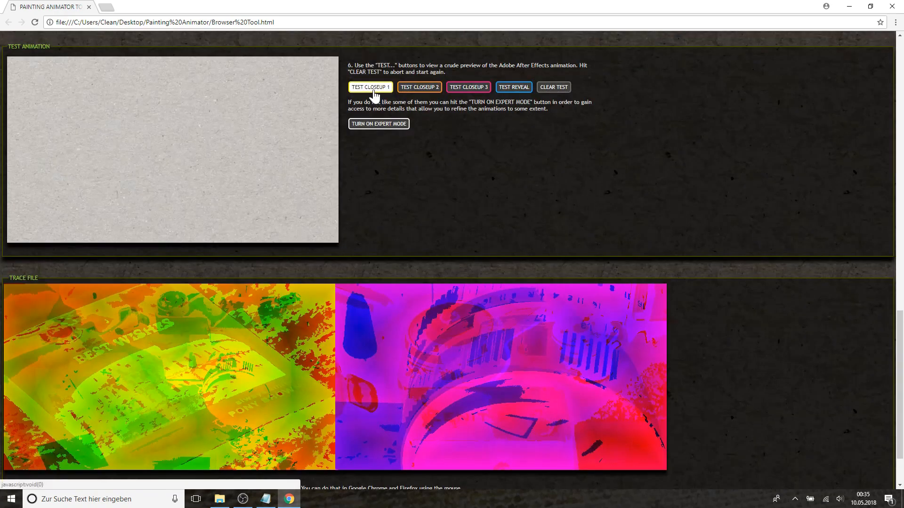
{"action": "left_click", "coordinate": [378, 124]}
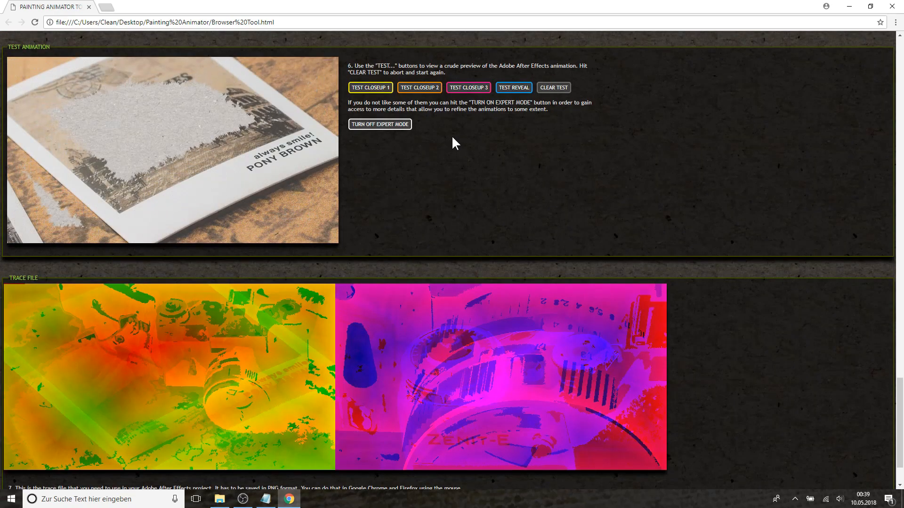
{"action": "left_click", "coordinate": [419, 87]}
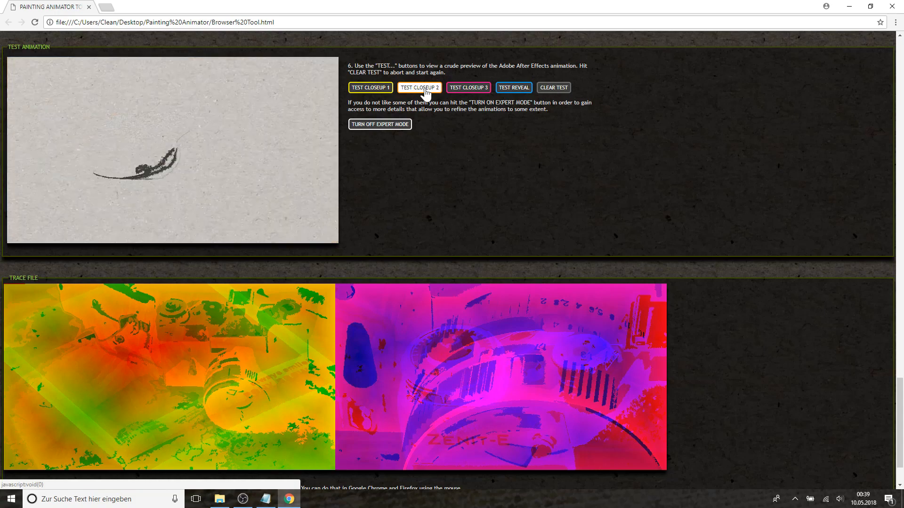
{"action": "left_click", "coordinate": [419, 87]}
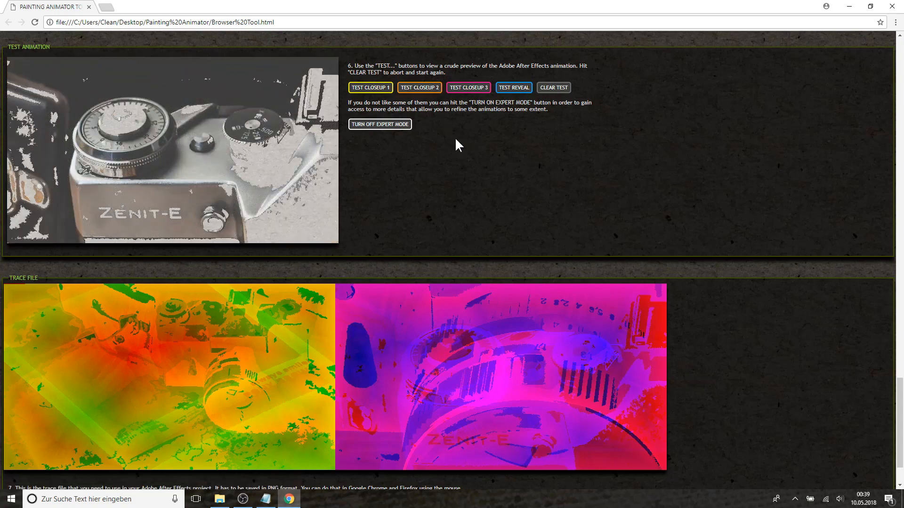
{"action": "left_click", "coordinate": [468, 87]}
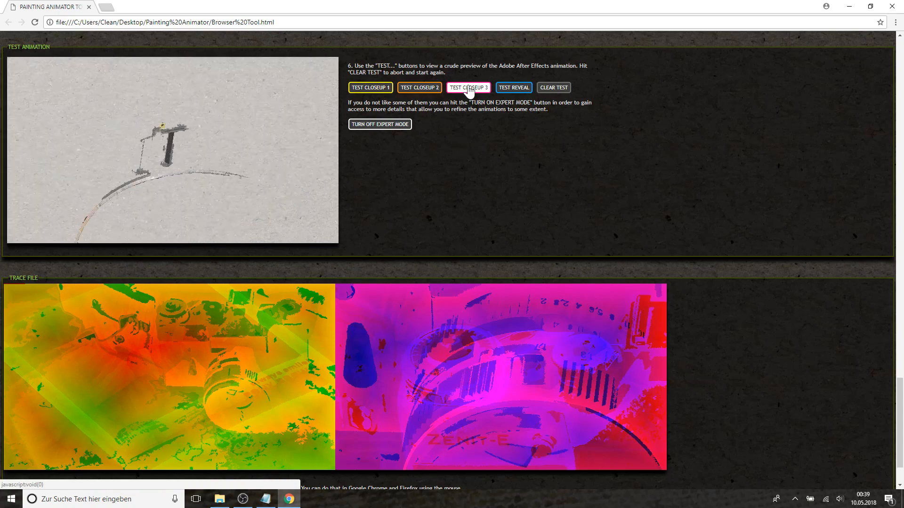
{"action": "left_click", "coordinate": [467, 88]}
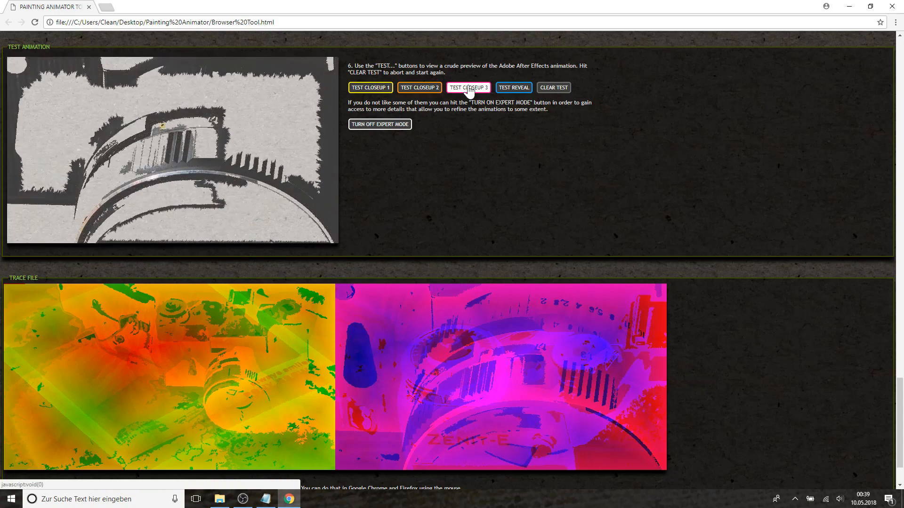
Replay the full-image reveal animation preview several times
{"action": "left_click", "coordinate": [513, 88]}
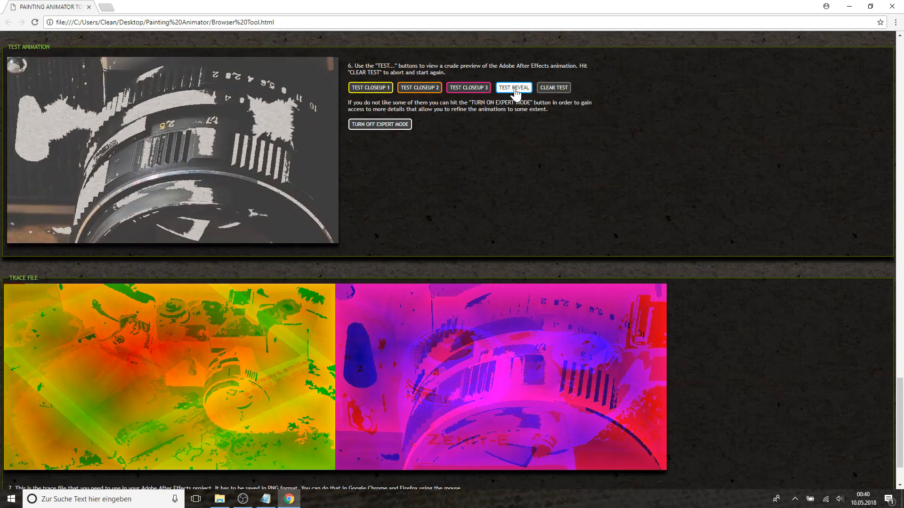
{"action": "left_click", "coordinate": [512, 87]}
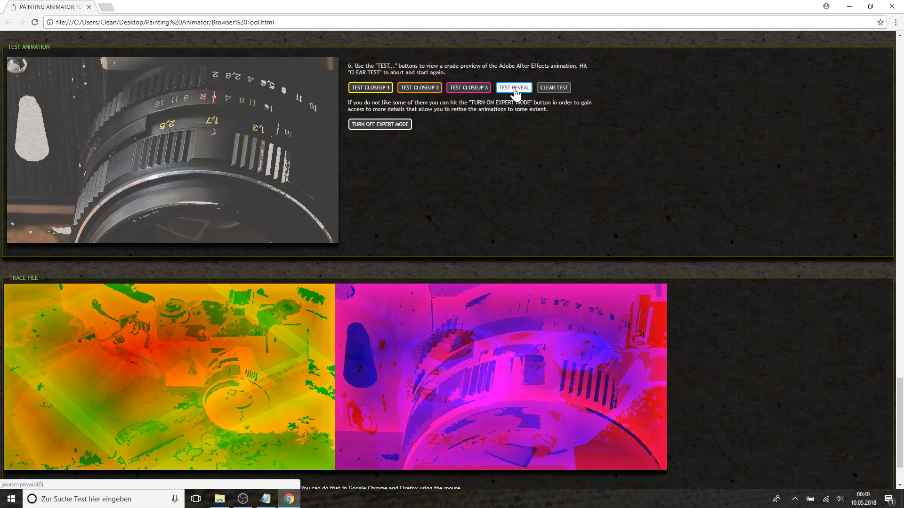
{"action": "left_click", "coordinate": [512, 88]}
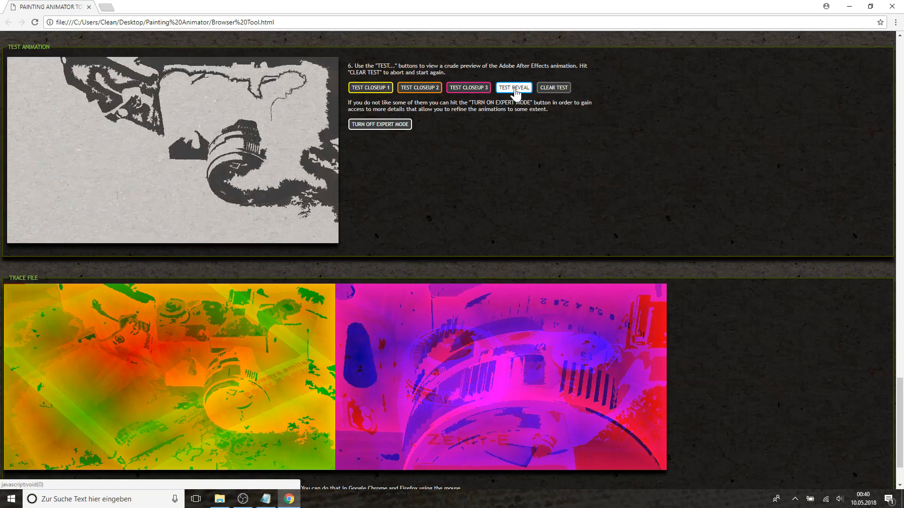
{"action": "left_click", "coordinate": [513, 88]}
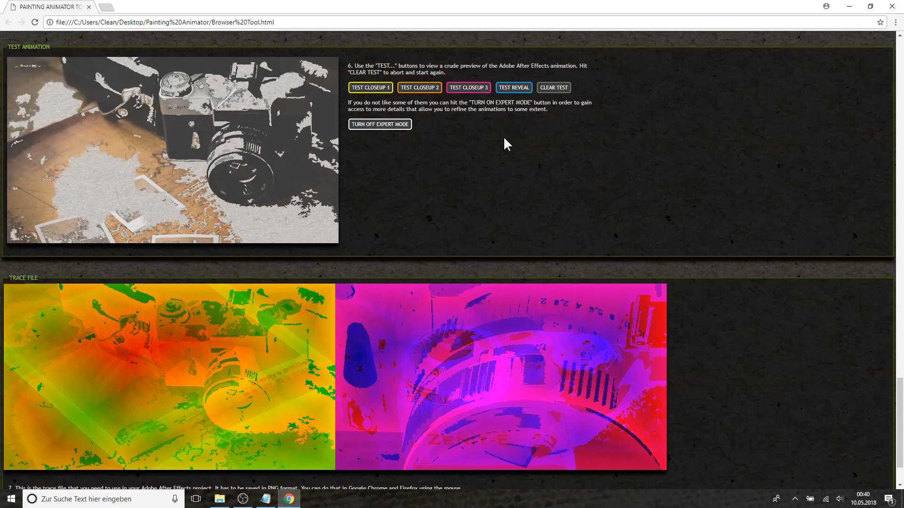
{"action": "left_click", "coordinate": [379, 124]}
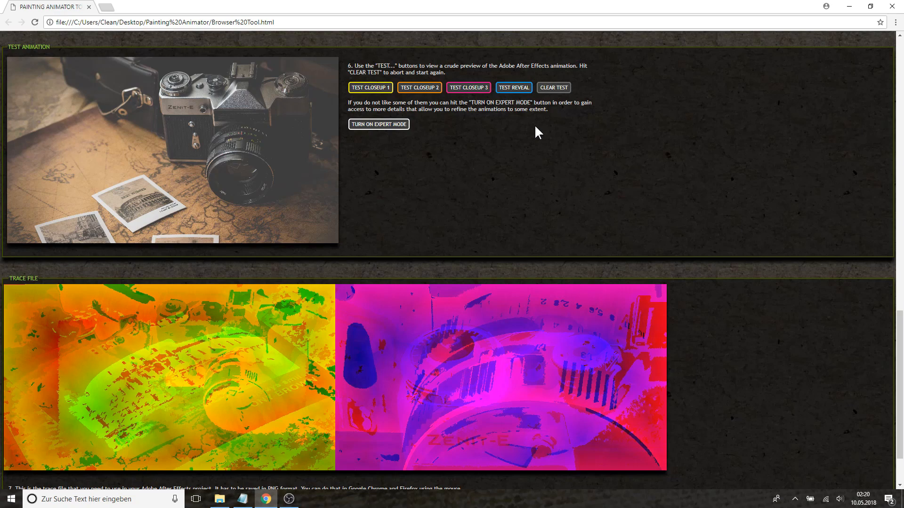
Set a new dark-areas start point for Closeup 1 and retrace it
{"action": "left_click", "coordinate": [378, 123]}
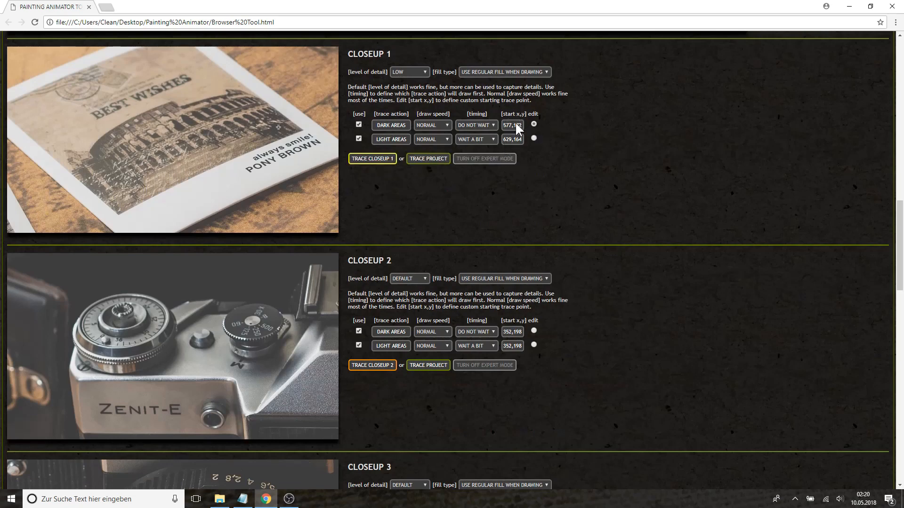
{"action": "mouse_move", "coordinate": [319, 123]}
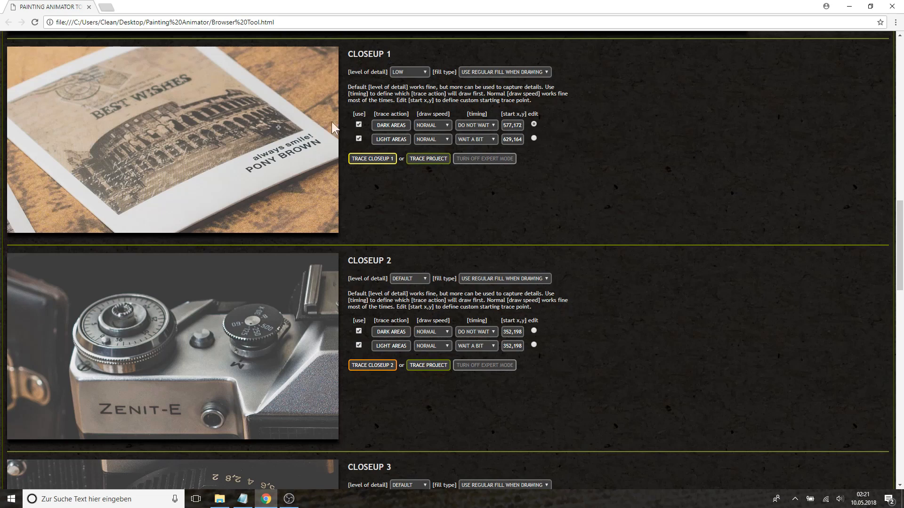
{"action": "mouse_move", "coordinate": [536, 130]}
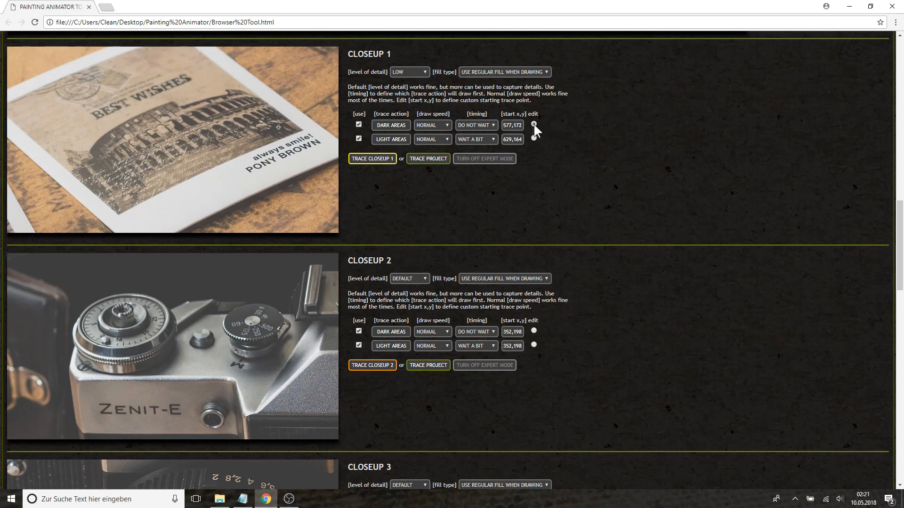
{"action": "left_click", "coordinate": [534, 125]}
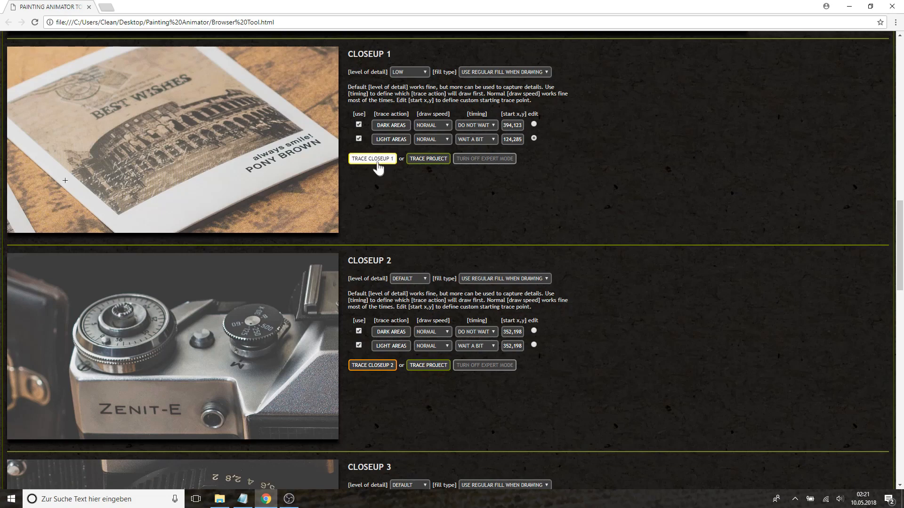
{"action": "left_click", "coordinate": [372, 159]}
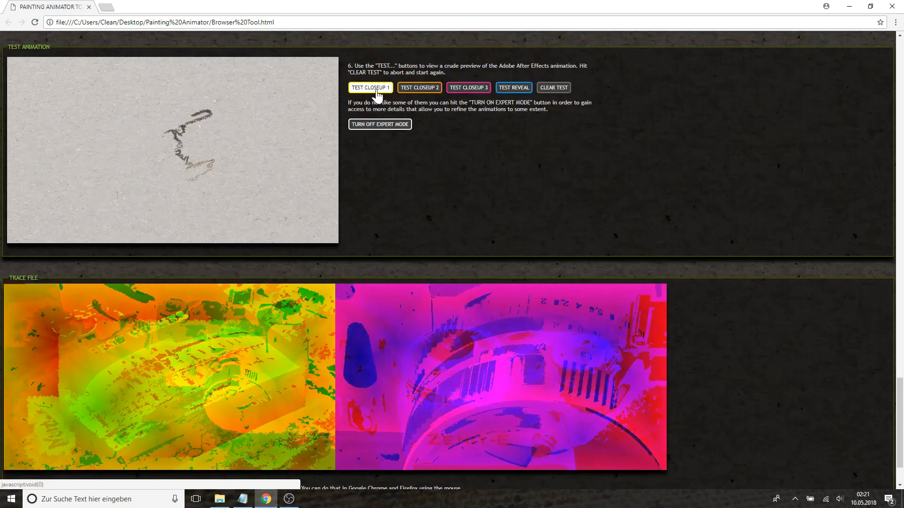
Preview the updated Closeup 1 animation drawing the polaroid
{"action": "left_click", "coordinate": [370, 87]}
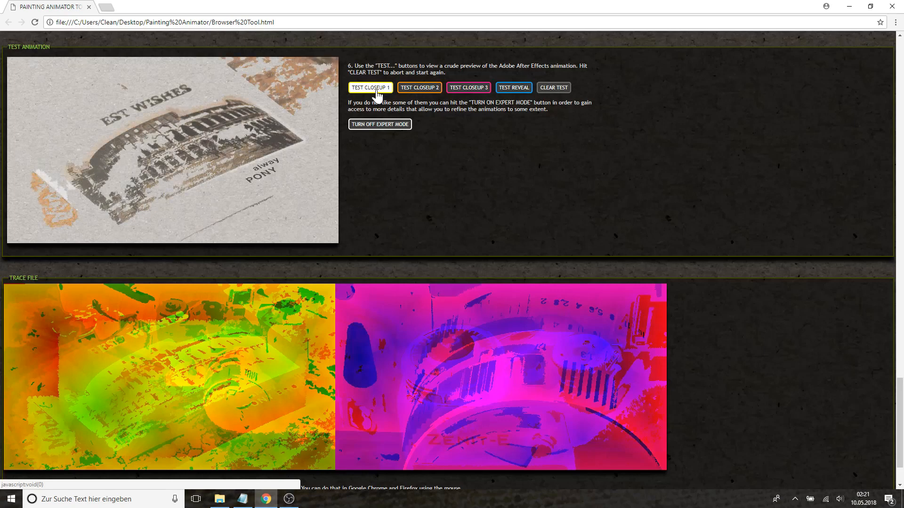
{"action": "left_click", "coordinate": [370, 87]}
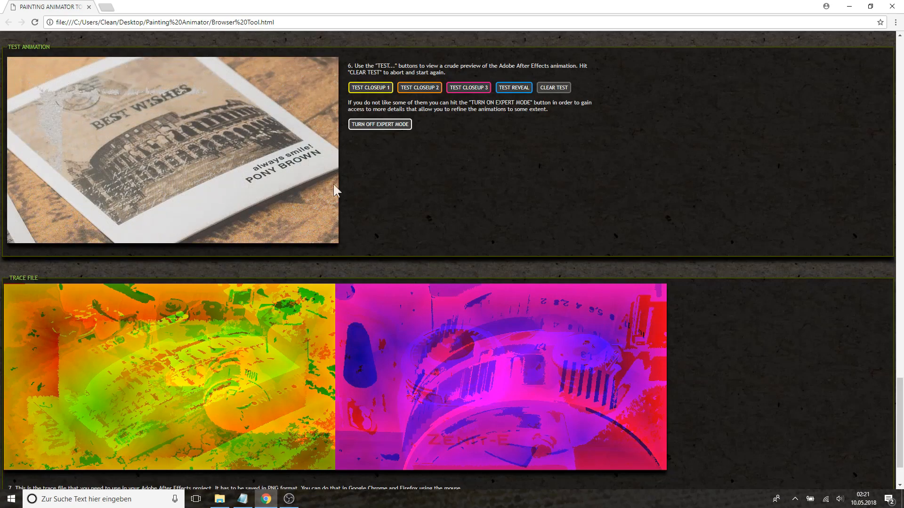
{"action": "scroll", "scroll_direction": "up", "scroll_amount": 3}
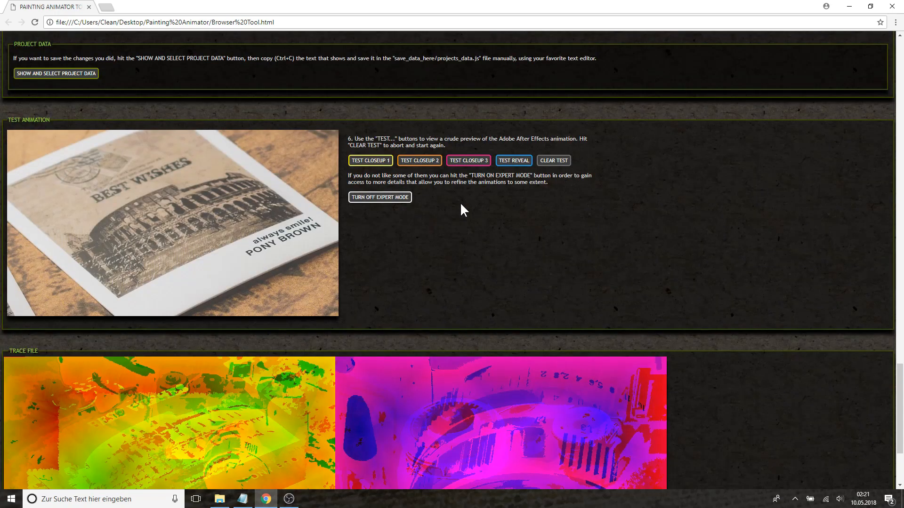
{"action": "mouse_move", "coordinate": [458, 207]}
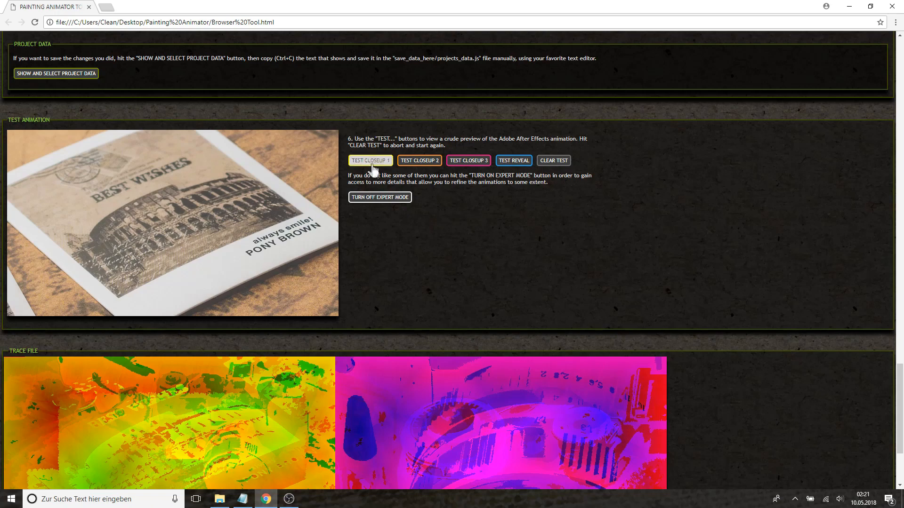
{"action": "left_click", "coordinate": [370, 160]}
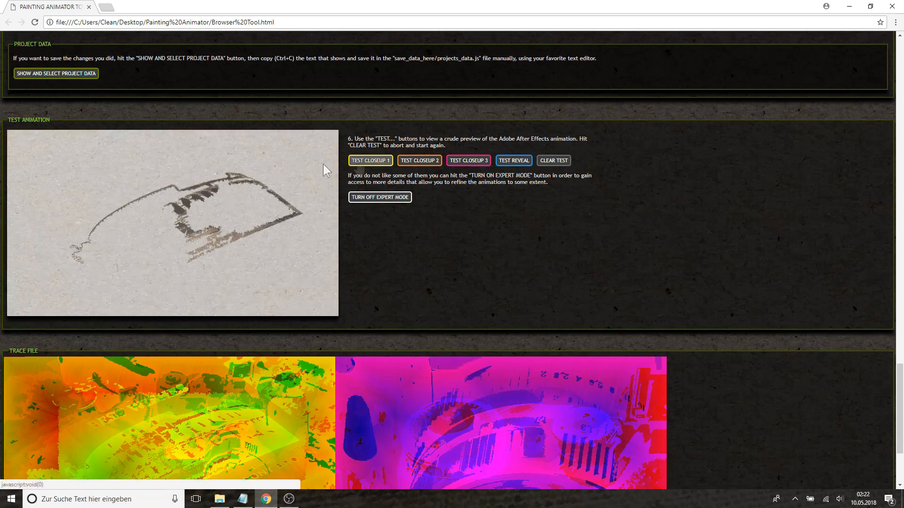
{"action": "left_click", "coordinate": [370, 160]}
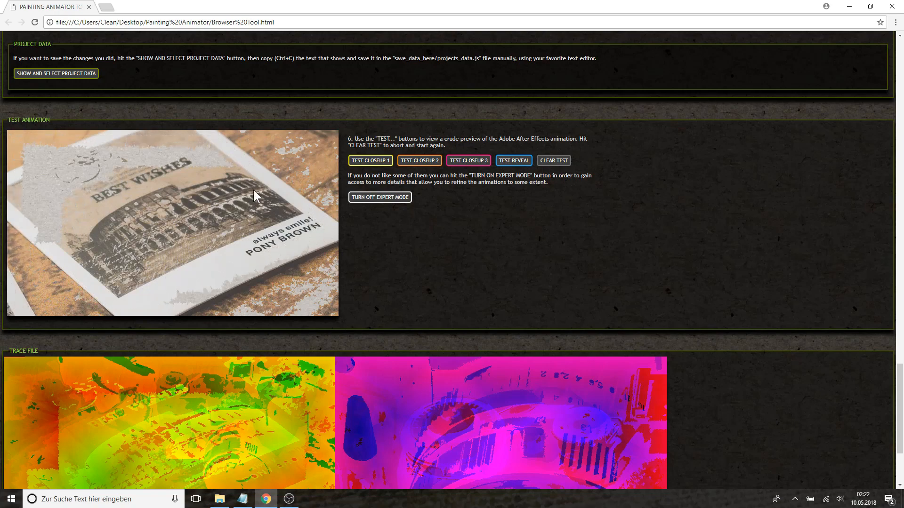
{"action": "left_click", "coordinate": [370, 160]}
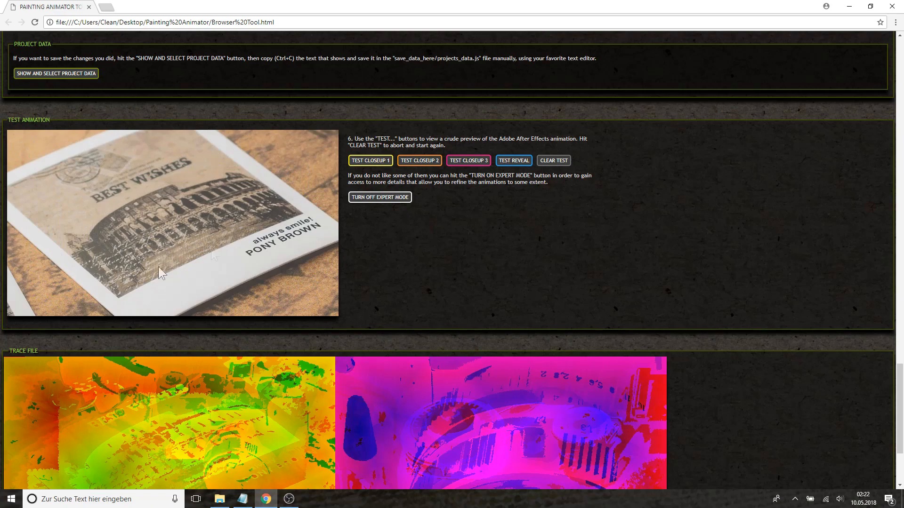
{"action": "mouse_move", "coordinate": [193, 195]}
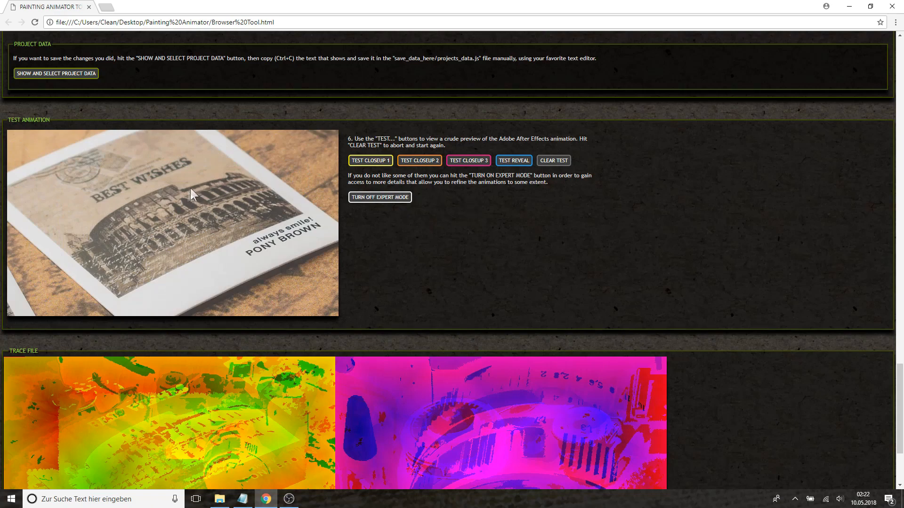
{"action": "mouse_move", "coordinate": [187, 208]}
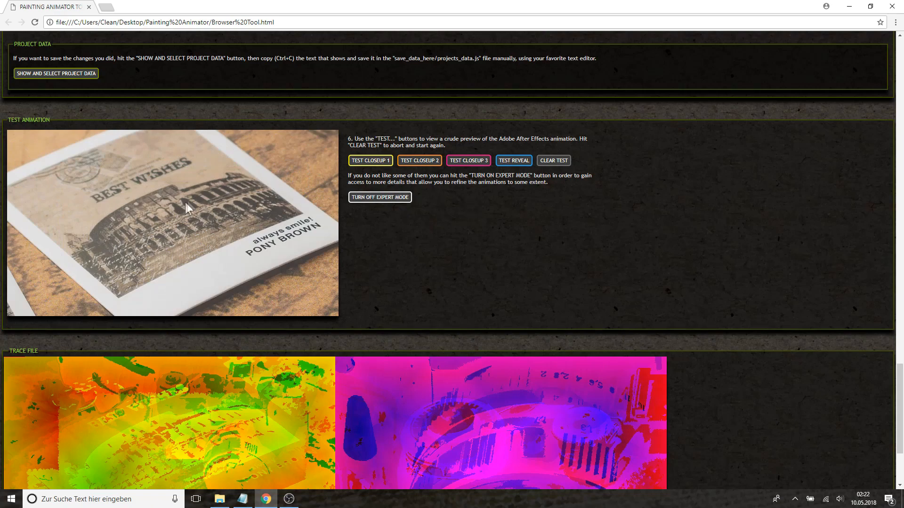
Raise Closeup 1's level of detail from Low to a higher setting
{"action": "scroll", "scroll_direction": "up", "scroll_amount": 3}
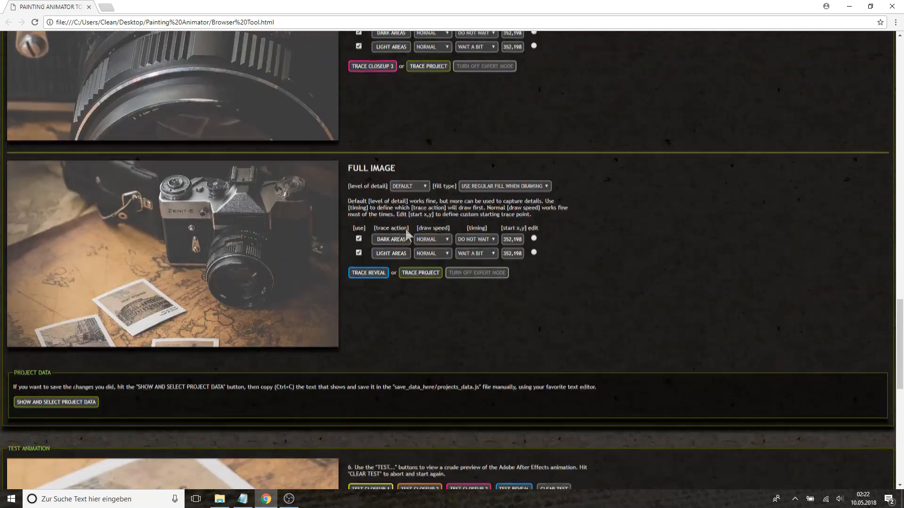
{"action": "scroll", "scroll_direction": "up", "scroll_amount": 3}
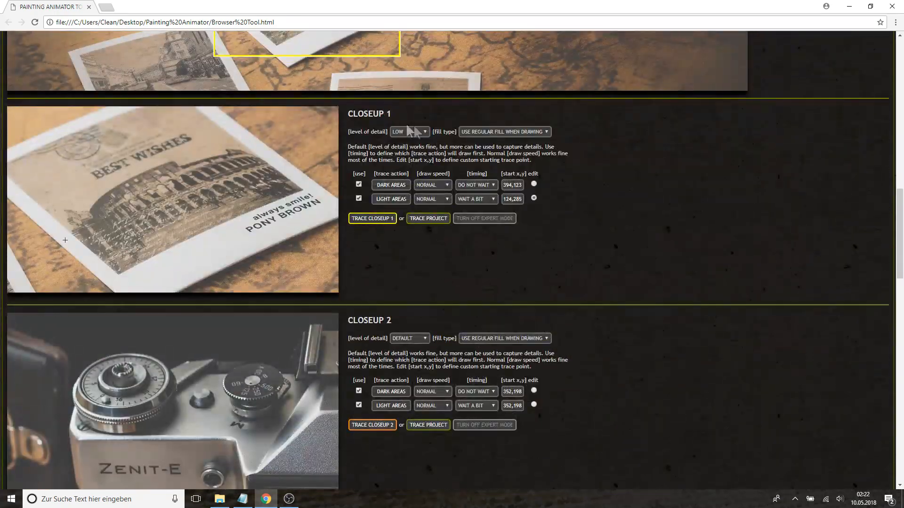
{"action": "left_click", "coordinate": [409, 131]}
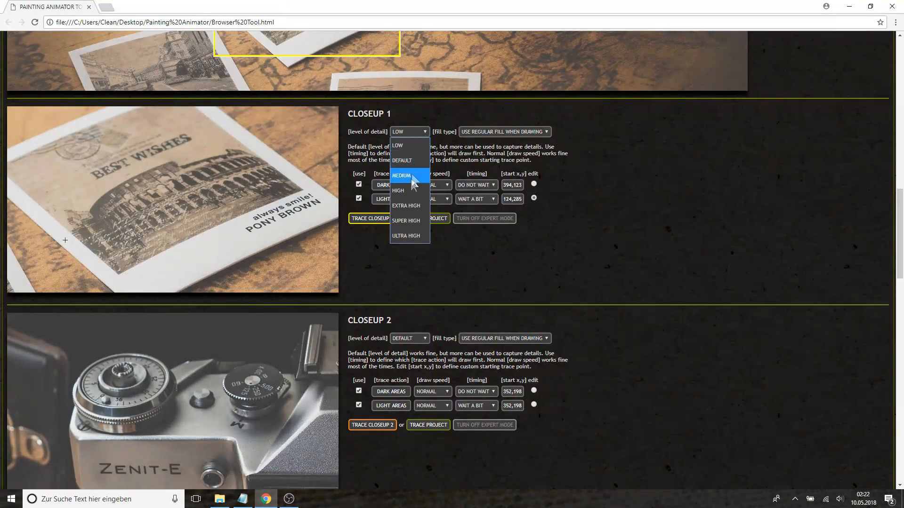
{"action": "left_click", "coordinate": [398, 190]}
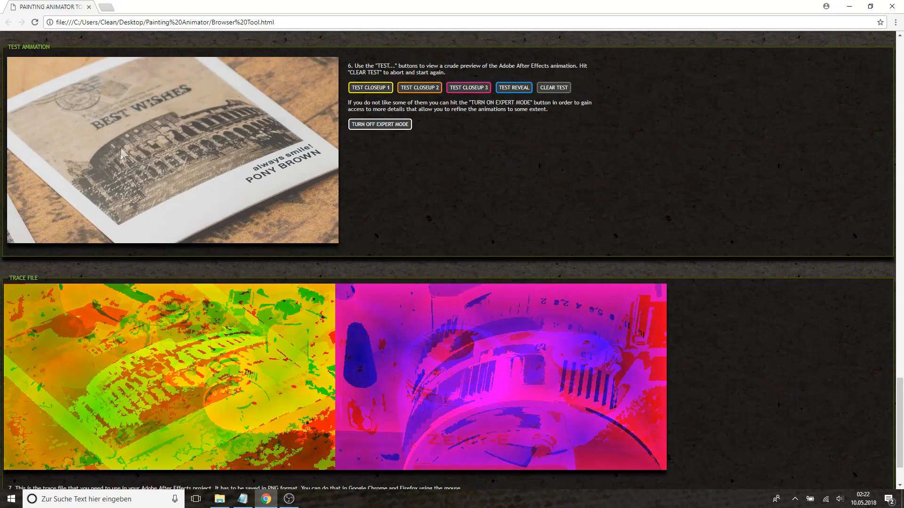
{"action": "mouse_move", "coordinate": [316, 138]}
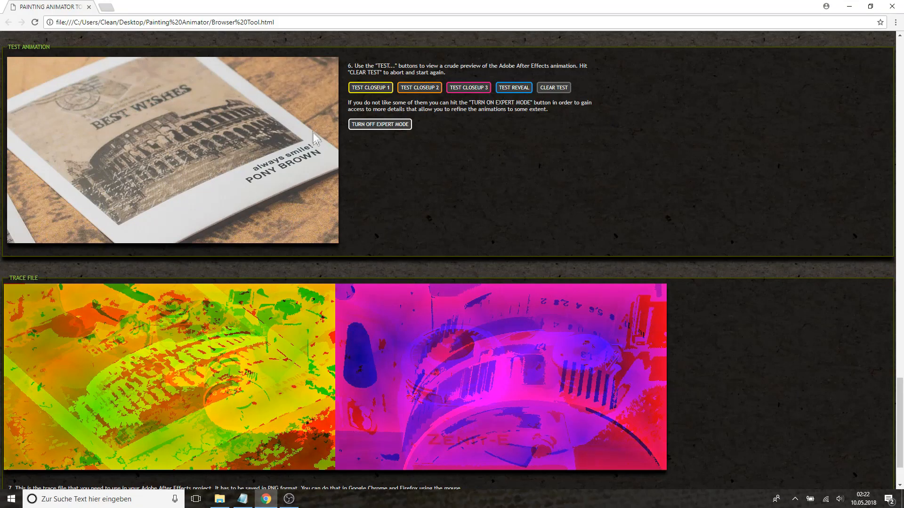
{"action": "mouse_move", "coordinate": [386, 154]}
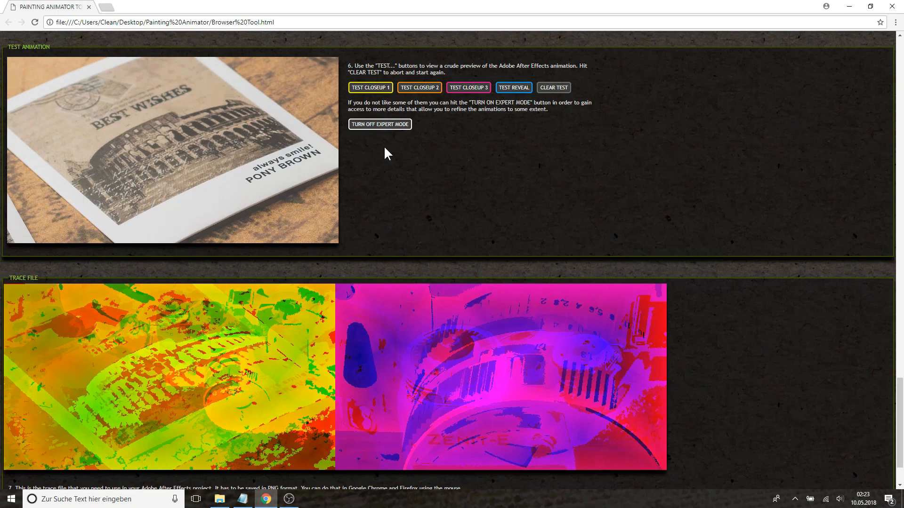
Scroll past Closeup 1's High detail settings down to the Test Animation previews
{"action": "scroll", "scroll_direction": "down", "scroll_amount": 3}
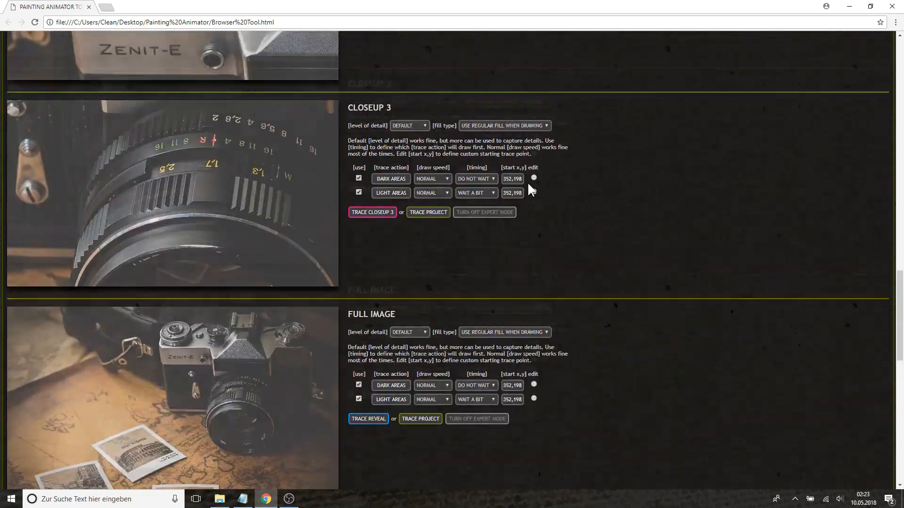
{"action": "scroll", "scroll_direction": "up", "scroll_amount": 3}
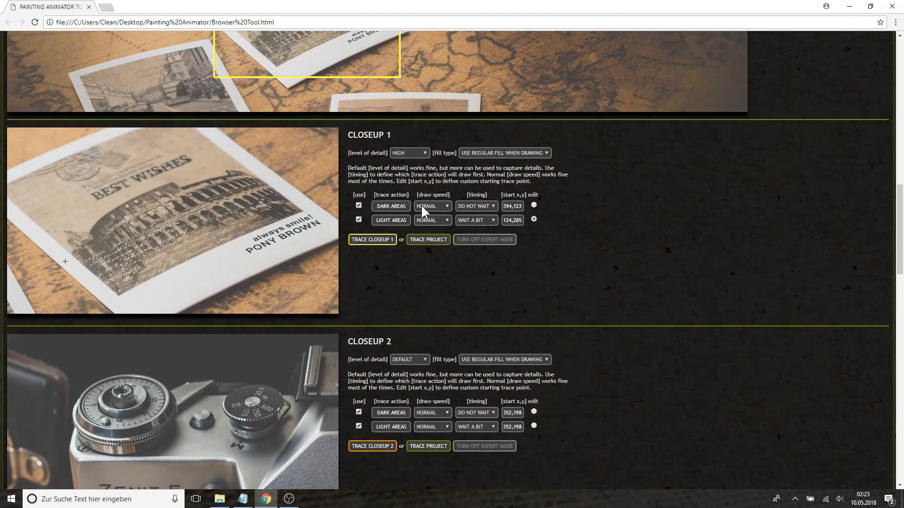
{"action": "mouse_move", "coordinate": [450, 211]}
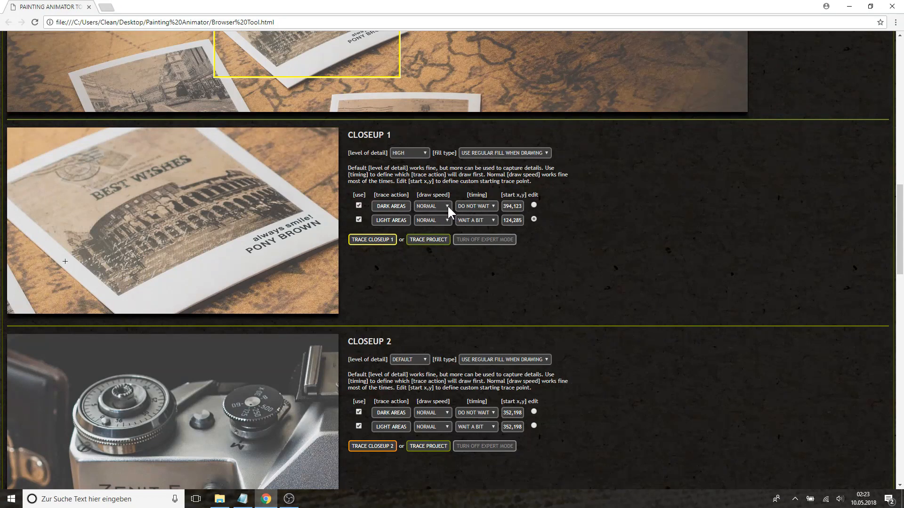
{"action": "mouse_move", "coordinate": [447, 231]}
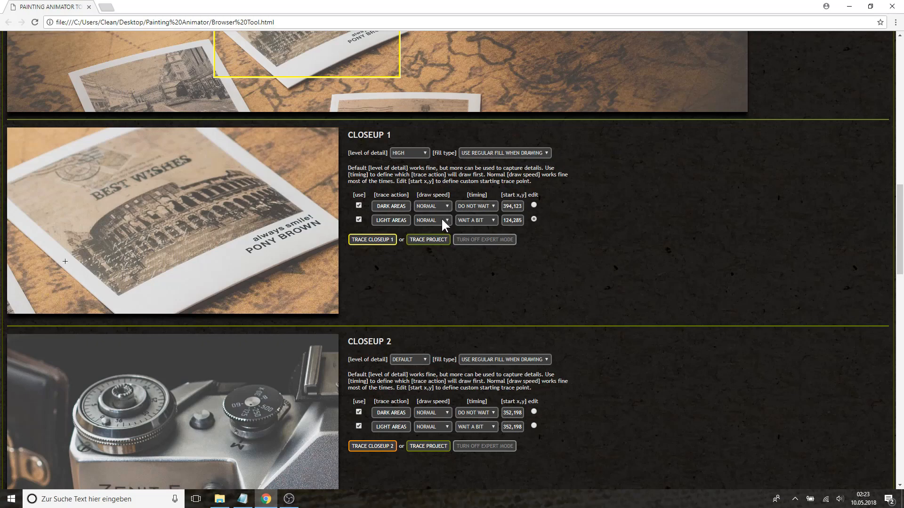
{"action": "mouse_move", "coordinate": [262, 234]}
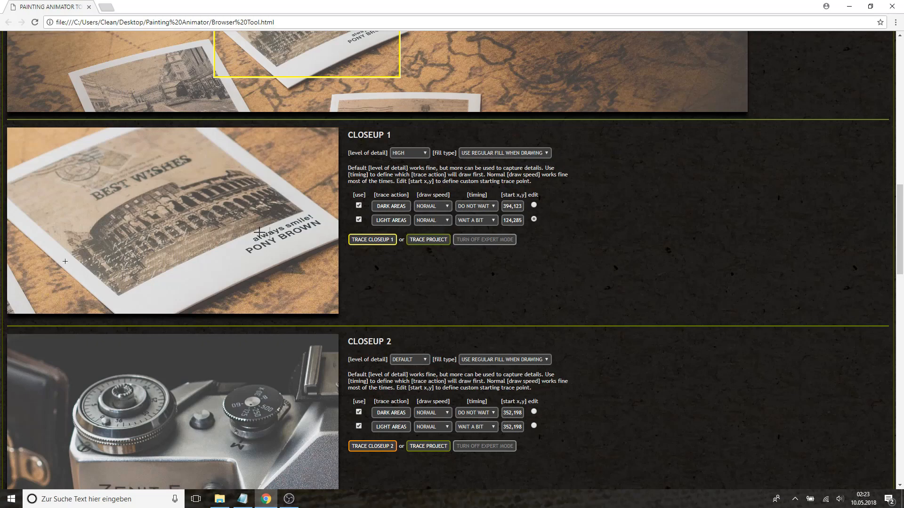
{"action": "mouse_move", "coordinate": [490, 214]}
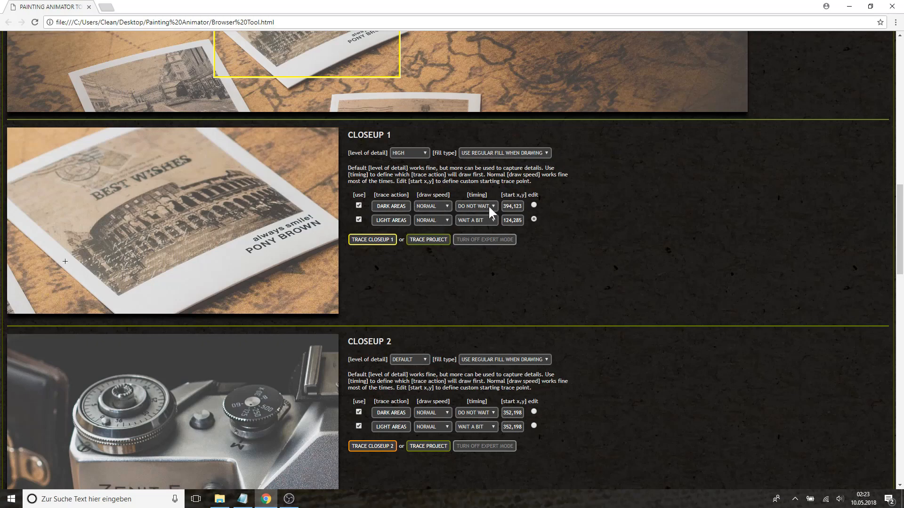
{"action": "mouse_move", "coordinate": [497, 224]}
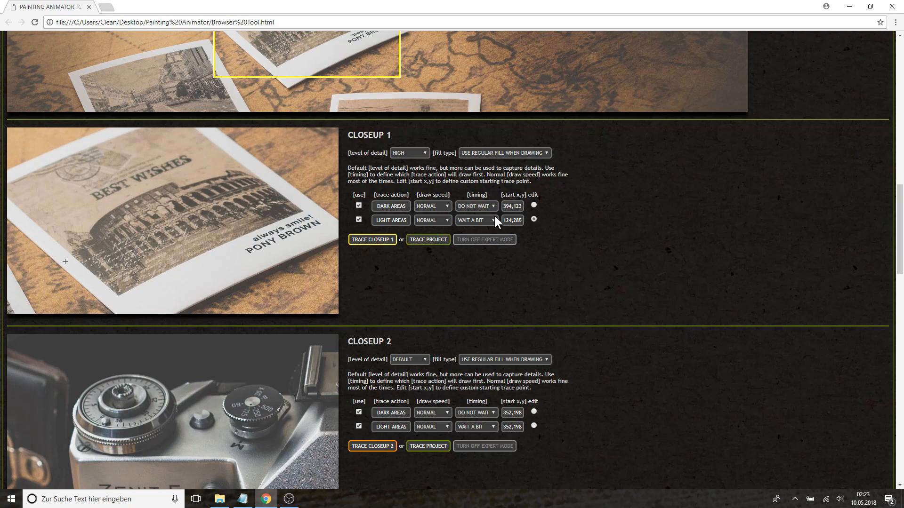
{"action": "mouse_move", "coordinate": [303, 187]}
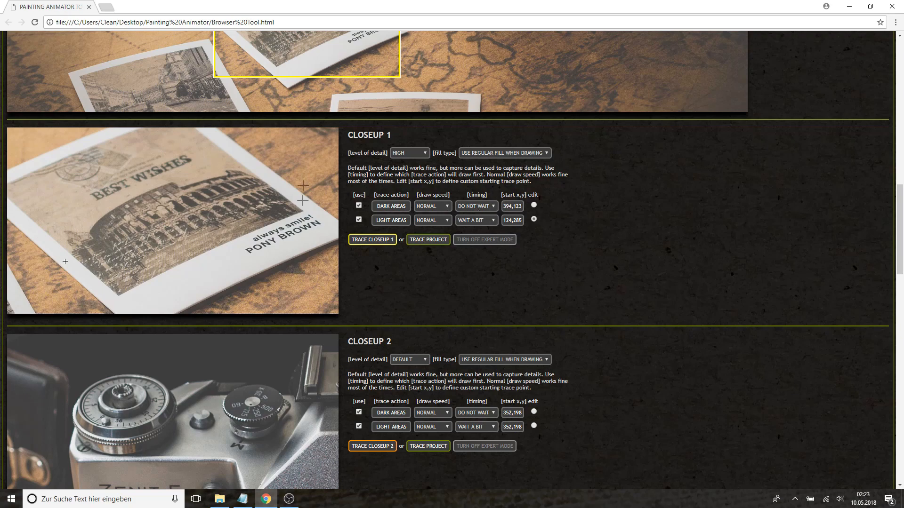
{"action": "scroll", "scroll_direction": "down", "scroll_amount": 3}
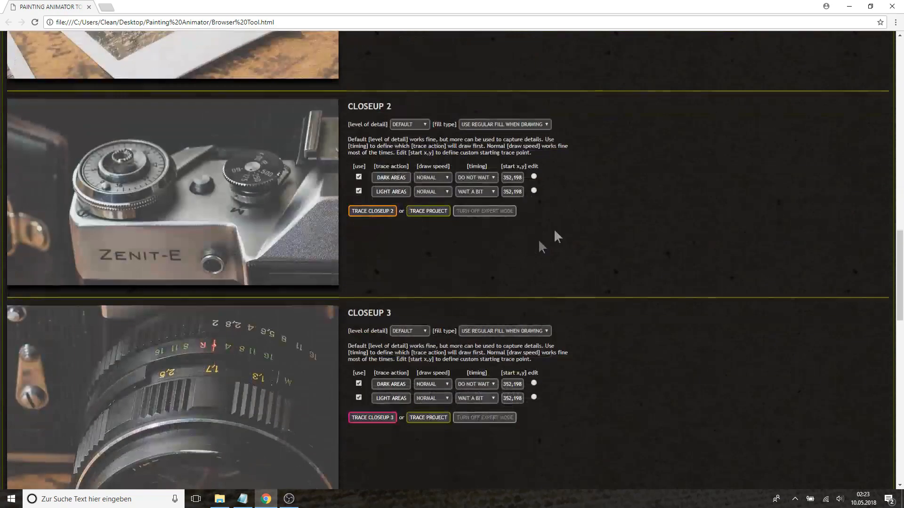
{"action": "scroll", "scroll_direction": "down", "scroll_amount": 3}
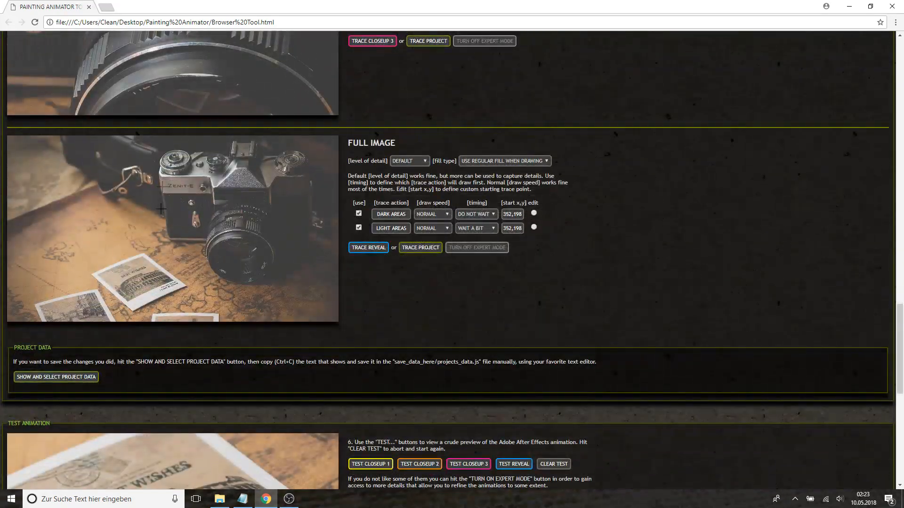
{"action": "scroll", "scroll_direction": "down", "scroll_amount": 3}
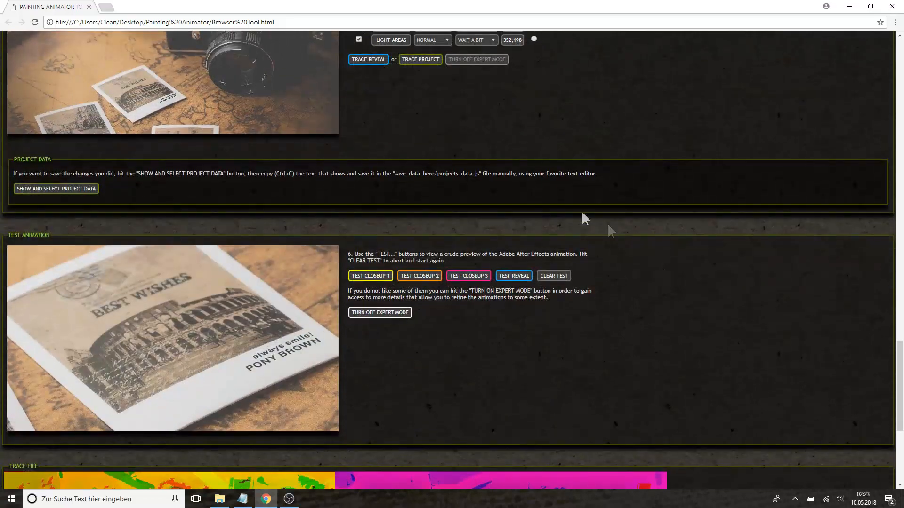
Save the trace image as my_trace.png in the Your Pictures folder
{"action": "scroll", "scroll_direction": "down", "scroll_amount": 3}
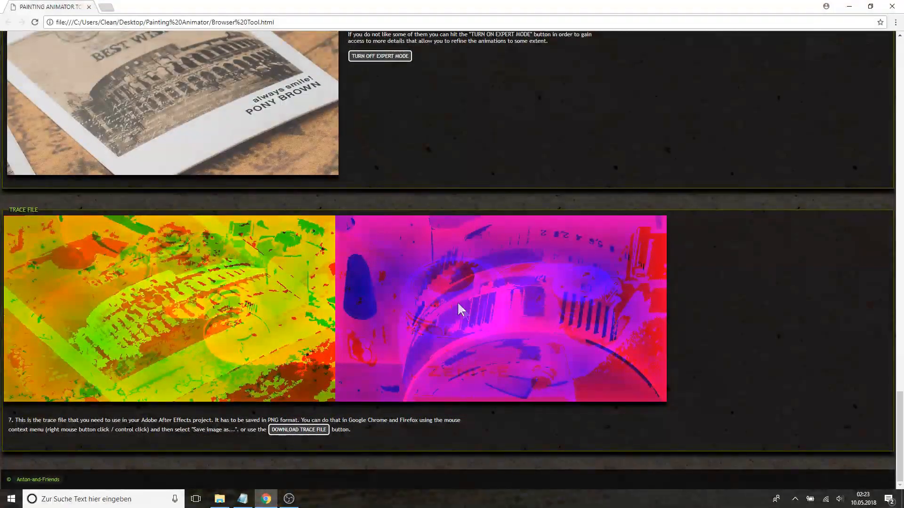
{"action": "mouse_move", "coordinate": [277, 305]}
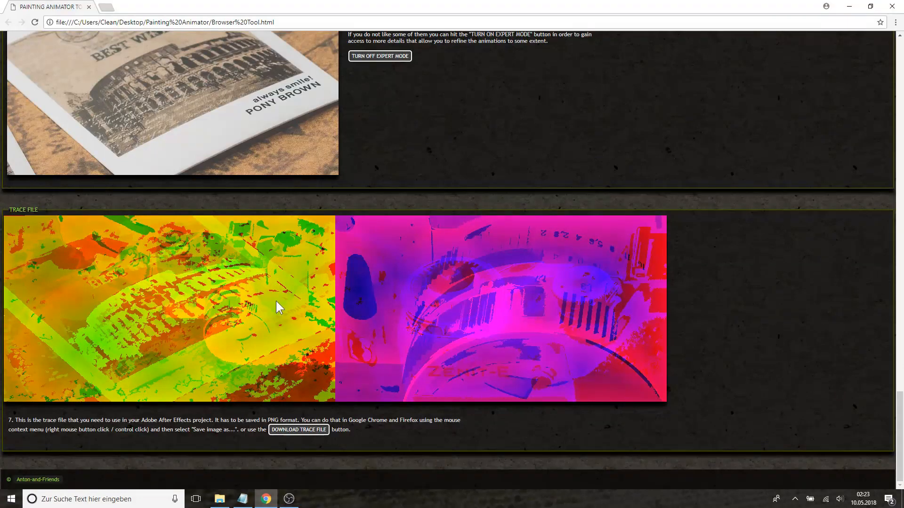
{"action": "left_click", "coordinate": [298, 429]}
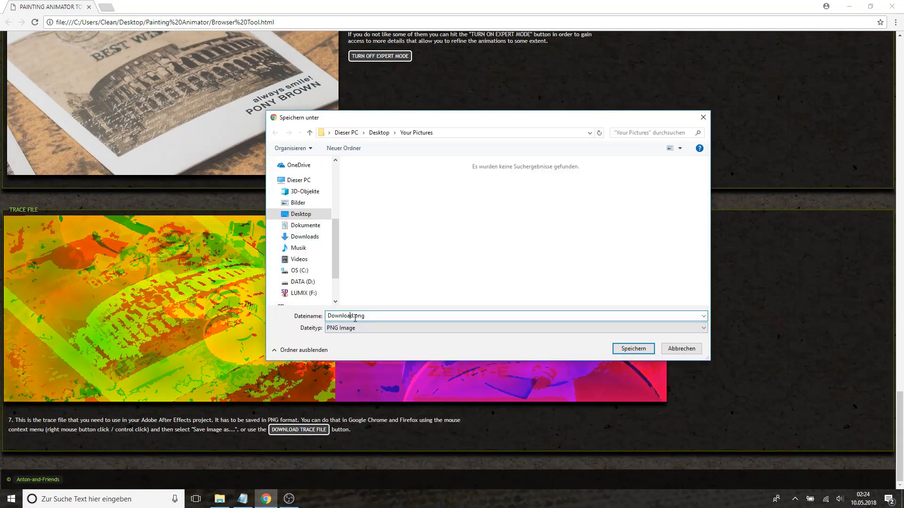
{"action": "type", "text": "my.png"}
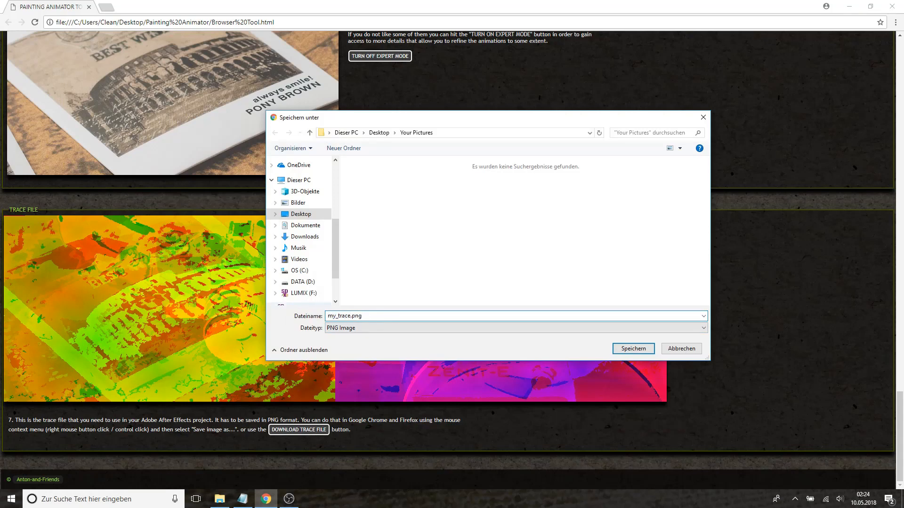
{"action": "left_click", "coordinate": [632, 348]}
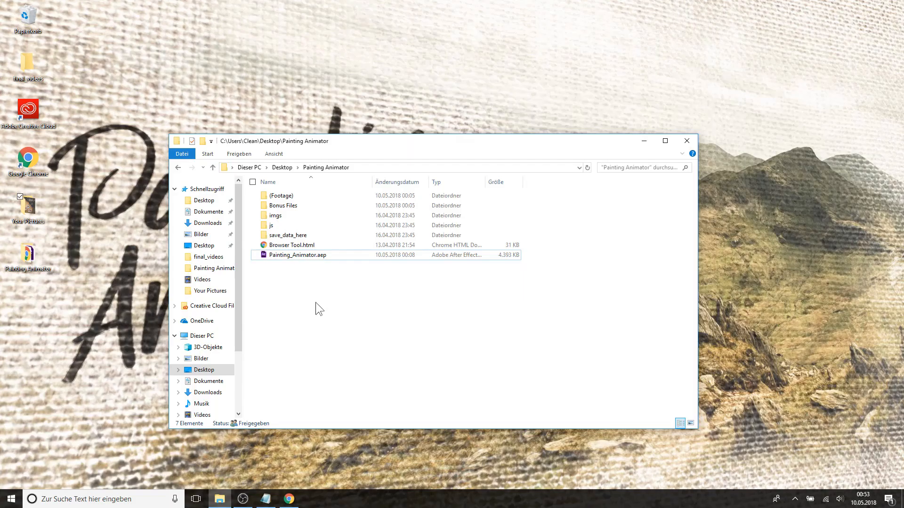
{"action": "mouse_move", "coordinate": [306, 280]}
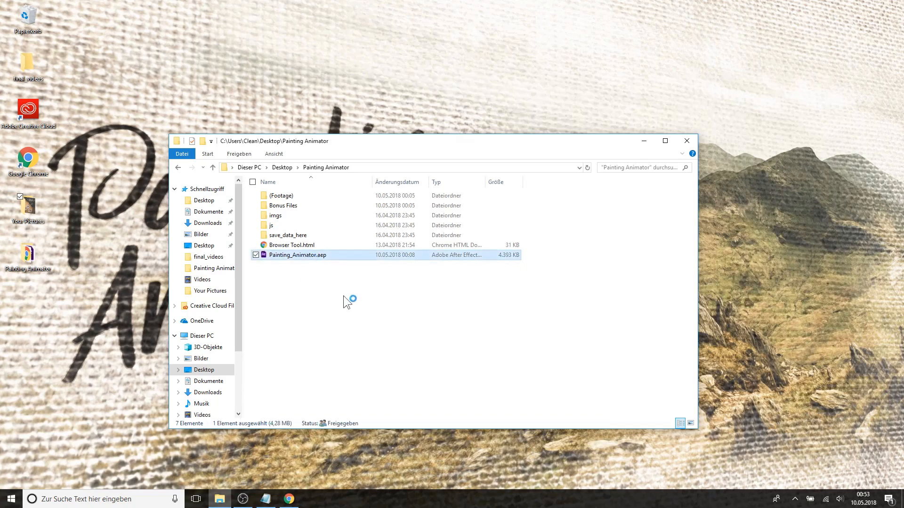
Open Painting_Animator.aep in After Effects
{"action": "double_click", "coordinate": [297, 254]}
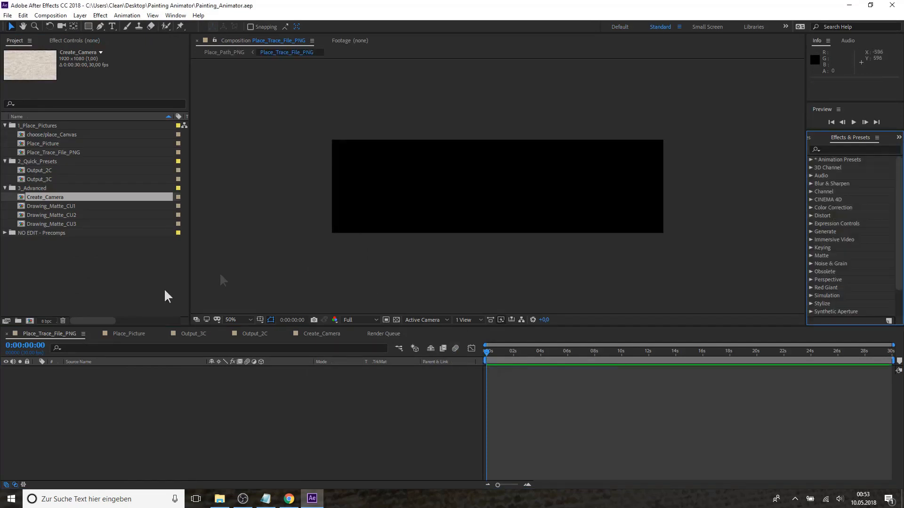
Browse to Your Pictures to fetch the photo and my_trace.png for import
{"action": "left_click", "coordinate": [219, 499]}
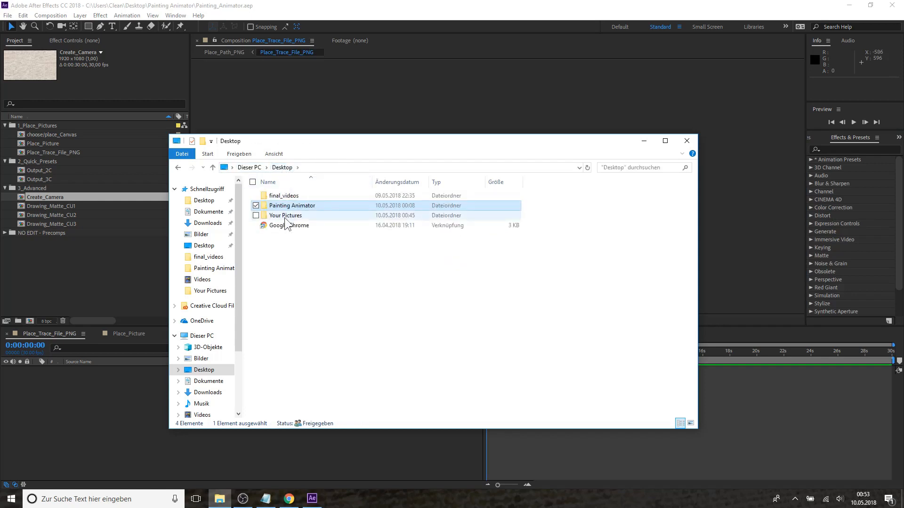
{"action": "double_click", "coordinate": [285, 215]}
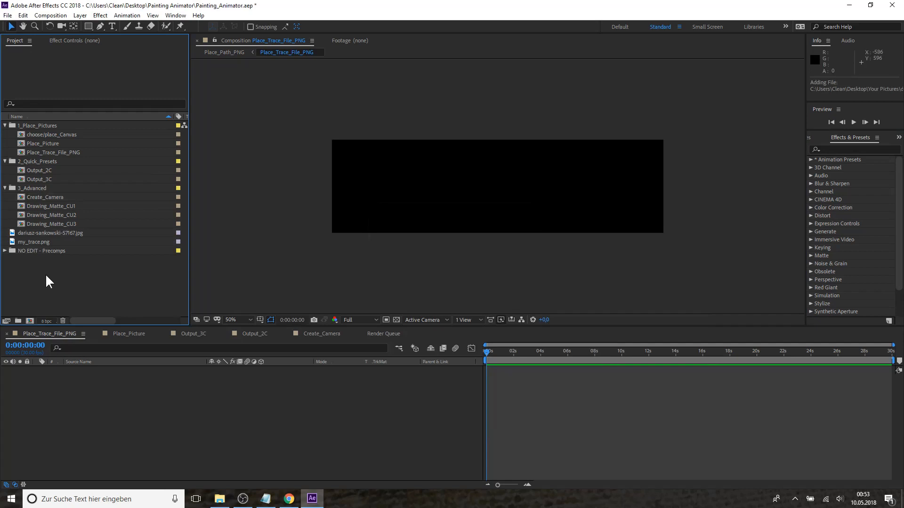
{"action": "mouse_move", "coordinate": [37, 239]}
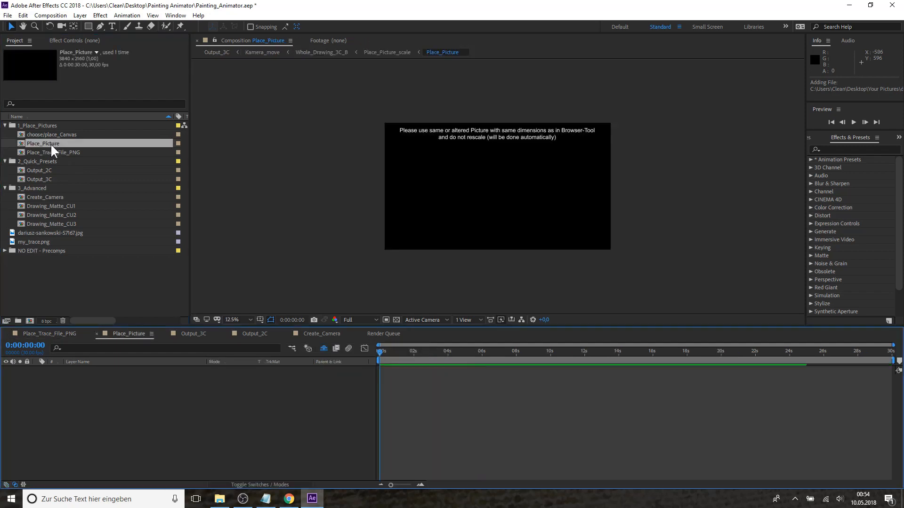
{"action": "mouse_move", "coordinate": [45, 239]}
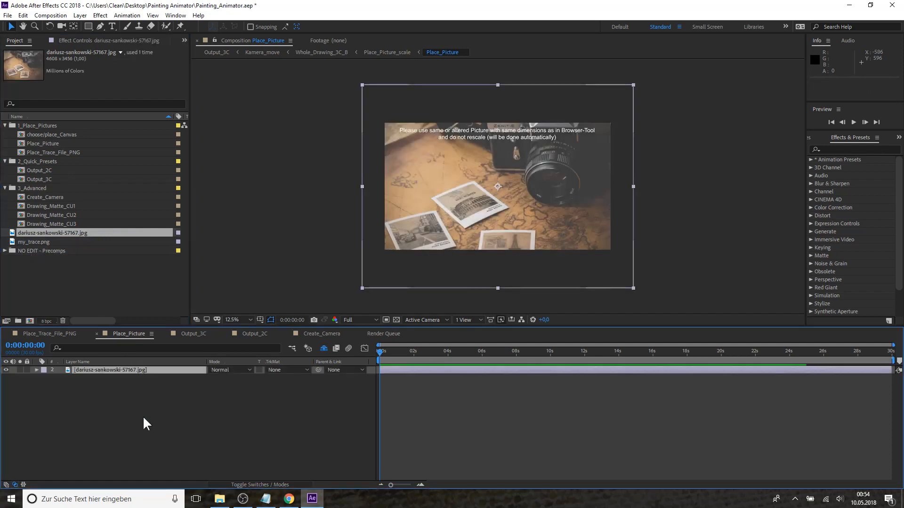
{"action": "mouse_move", "coordinate": [39, 248]}
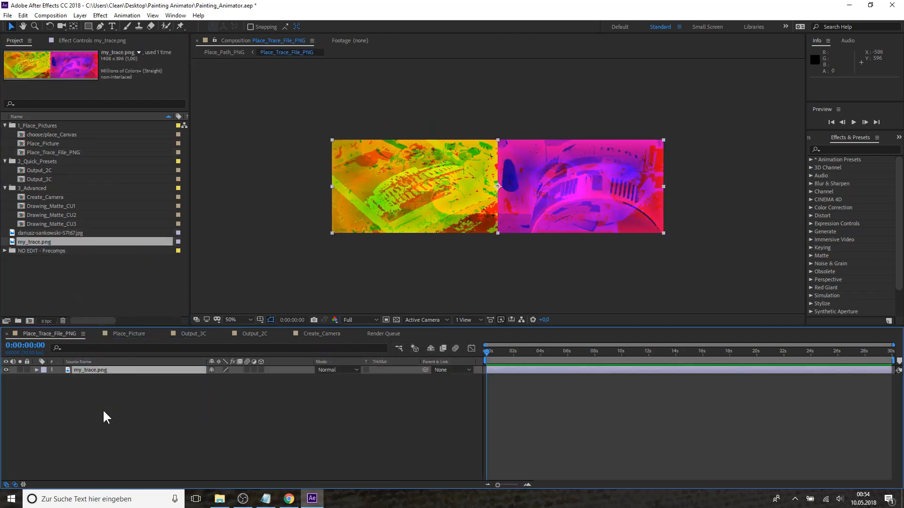
{"action": "mouse_move", "coordinate": [144, 402]}
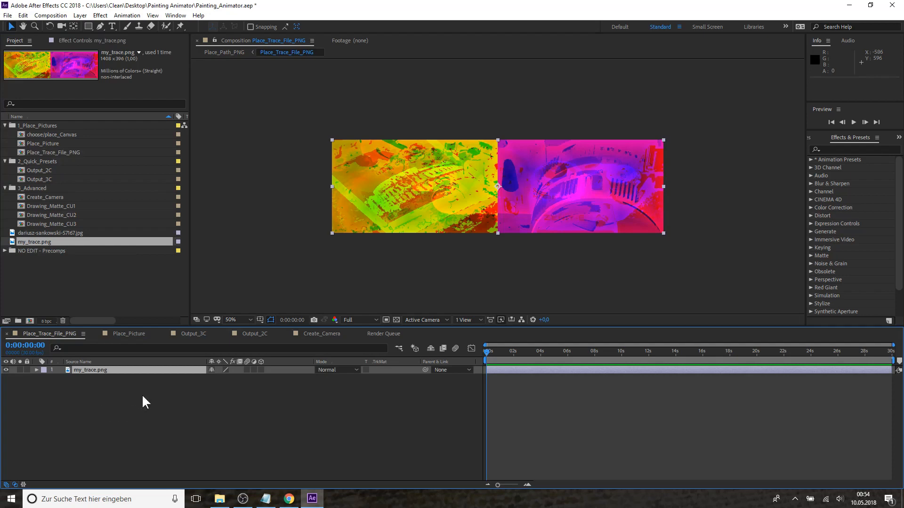
{"action": "mouse_move", "coordinate": [251, 343]}
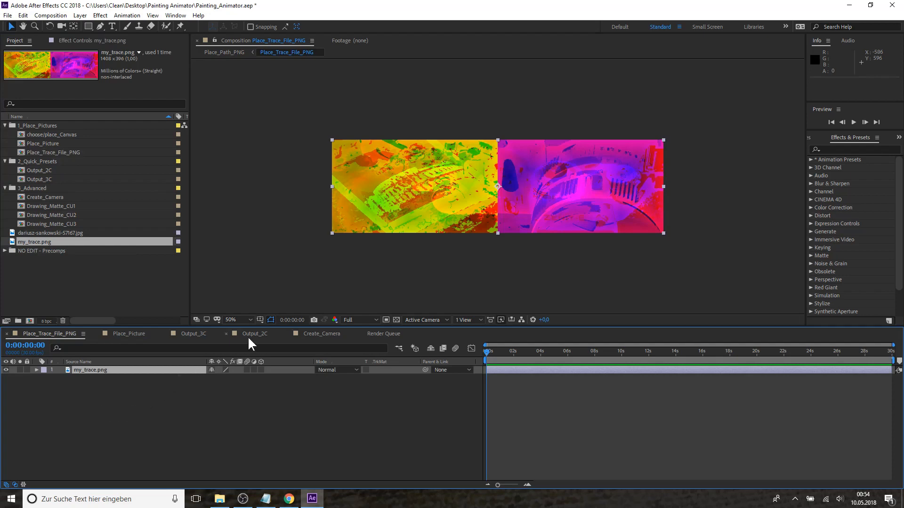
{"action": "mouse_move", "coordinate": [225, 340]}
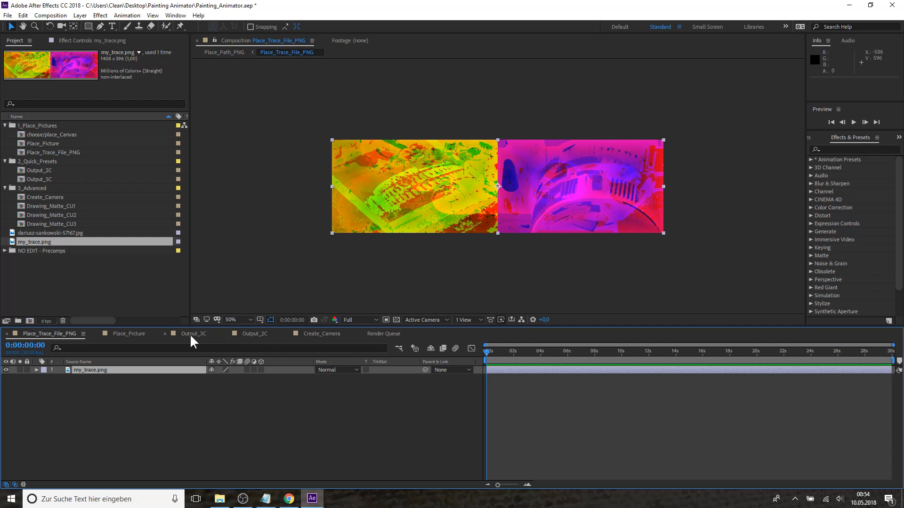
{"action": "mouse_move", "coordinate": [47, 179]}
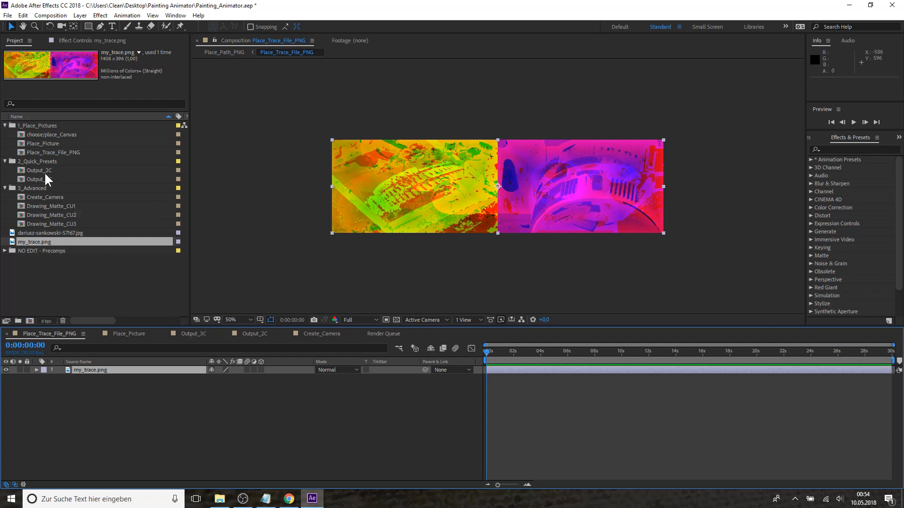
Switch to the Output_3C composition to view the painted camera animation on canvas
{"action": "left_click", "coordinate": [194, 334]}
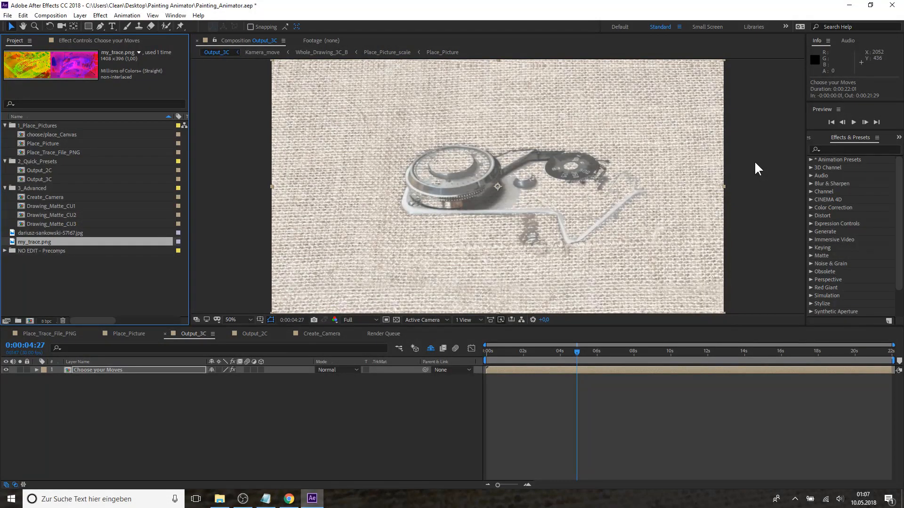
{"action": "mouse_move", "coordinate": [105, 363]}
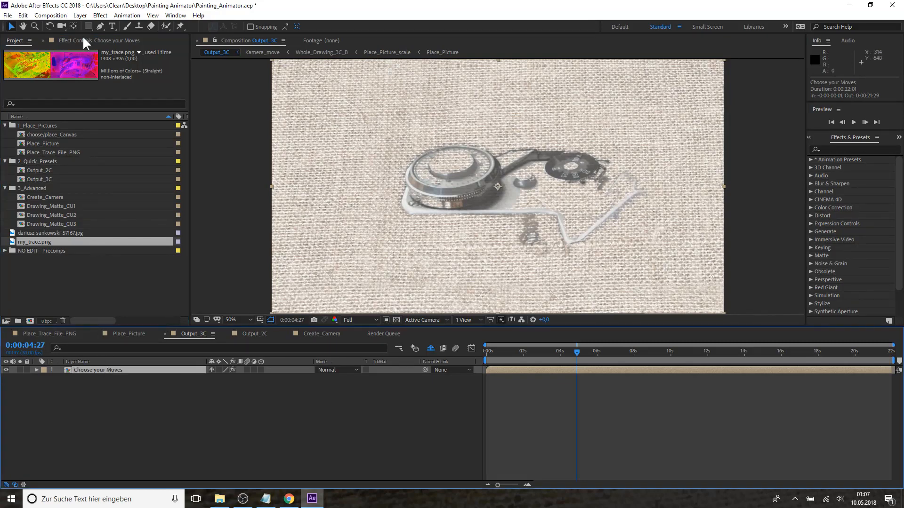
In Choose your Moves effect settings, assign Move 3 to Closeup 2
{"action": "left_click", "coordinate": [83, 40]}
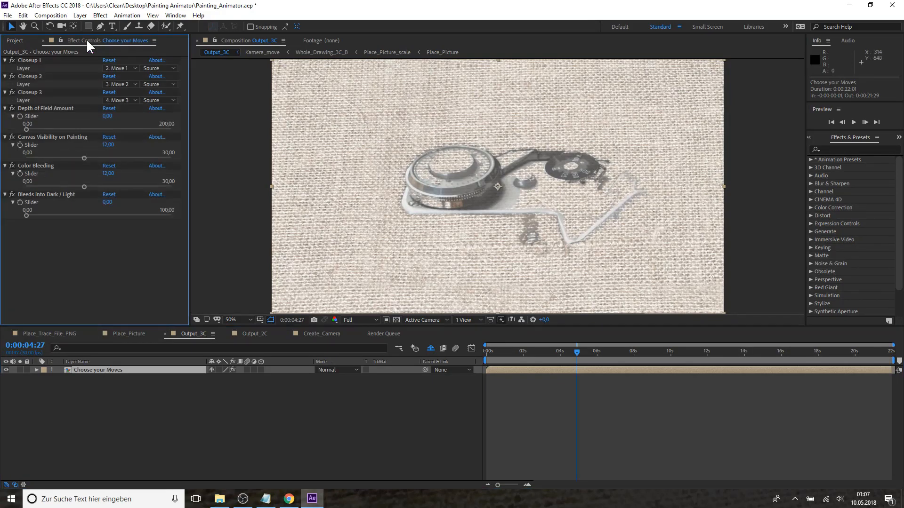
{"action": "mouse_move", "coordinate": [605, 207]}
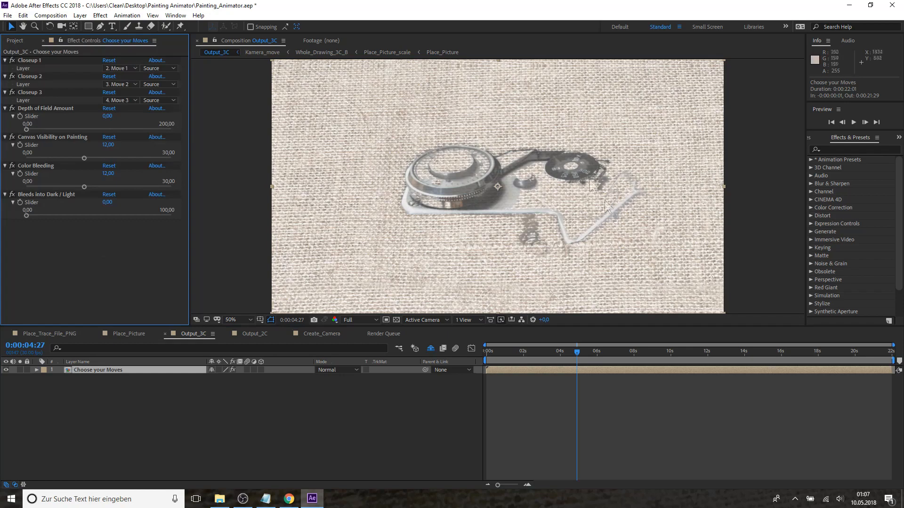
{"action": "left_click", "coordinate": [118, 84]}
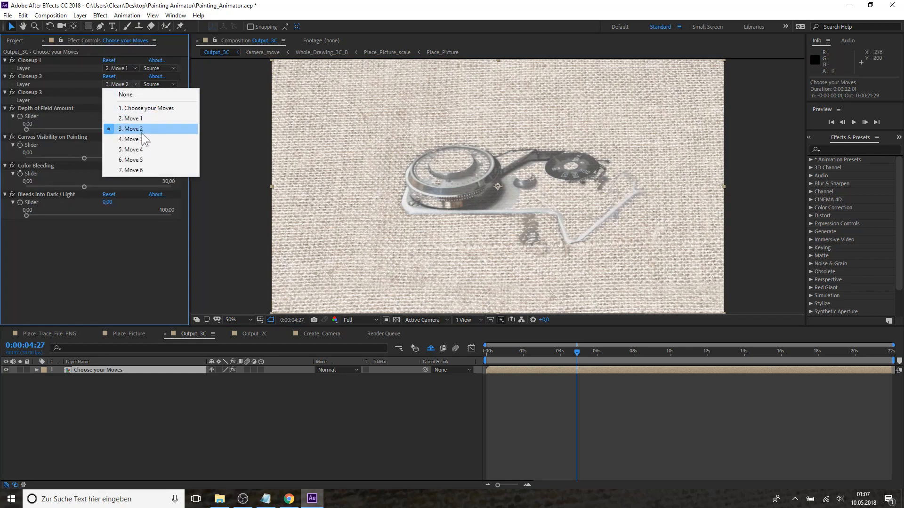
{"action": "left_click", "coordinate": [131, 139]}
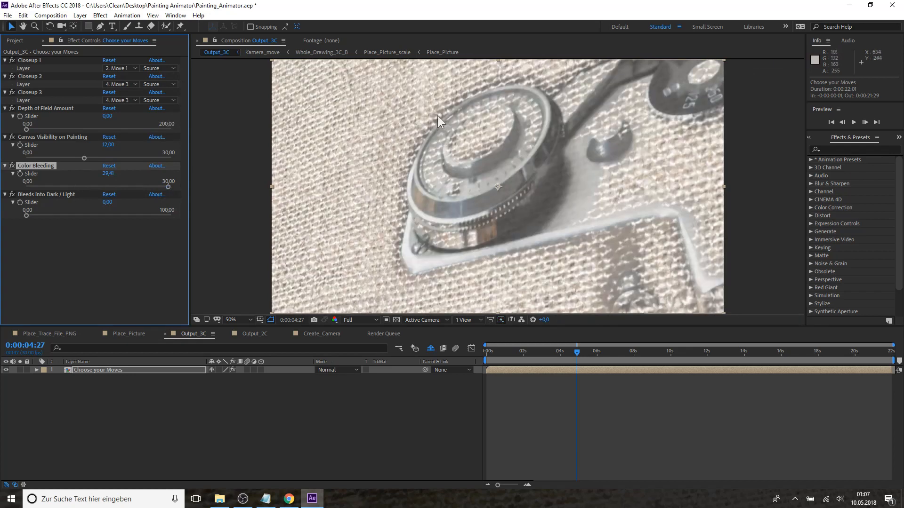
{"action": "mouse_move", "coordinate": [444, 126]}
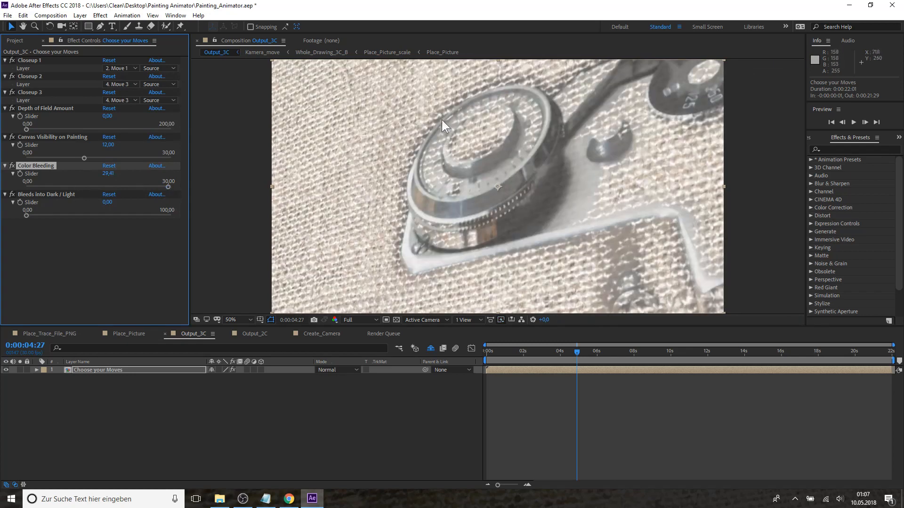
{"action": "mouse_move", "coordinate": [57, 194]}
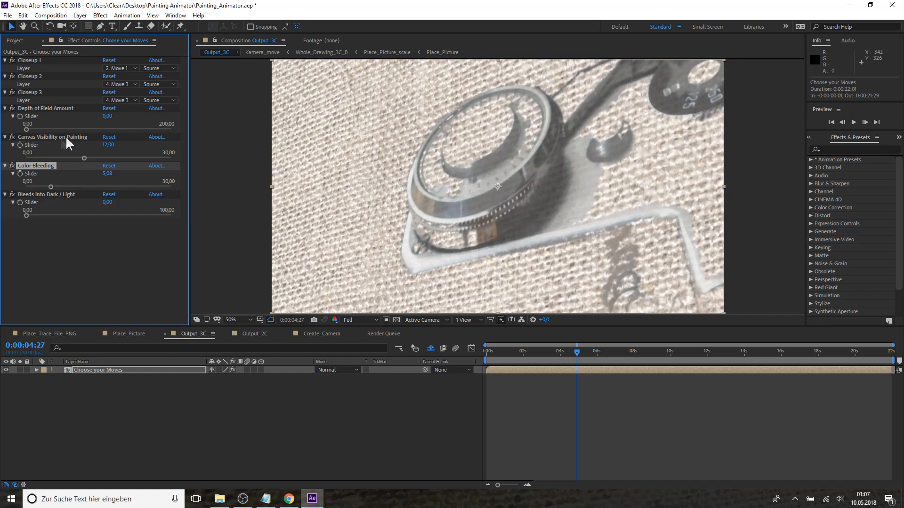
{"action": "mouse_move", "coordinate": [487, 200]}
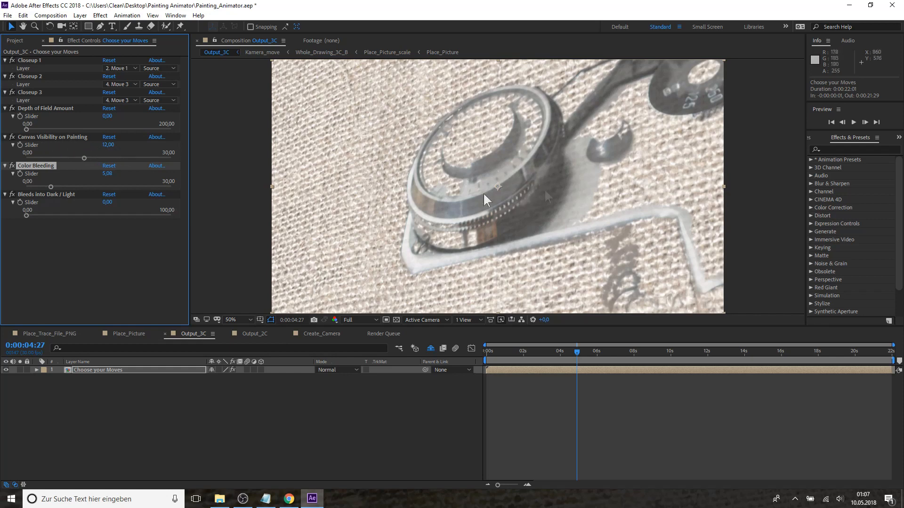
Set Canvas Visibility to about 13.09 and Depth of Field Amount to its 200 maximum
{"action": "left_click_drag", "start_coordinate": [83, 158], "coordinate": [159, 158]}
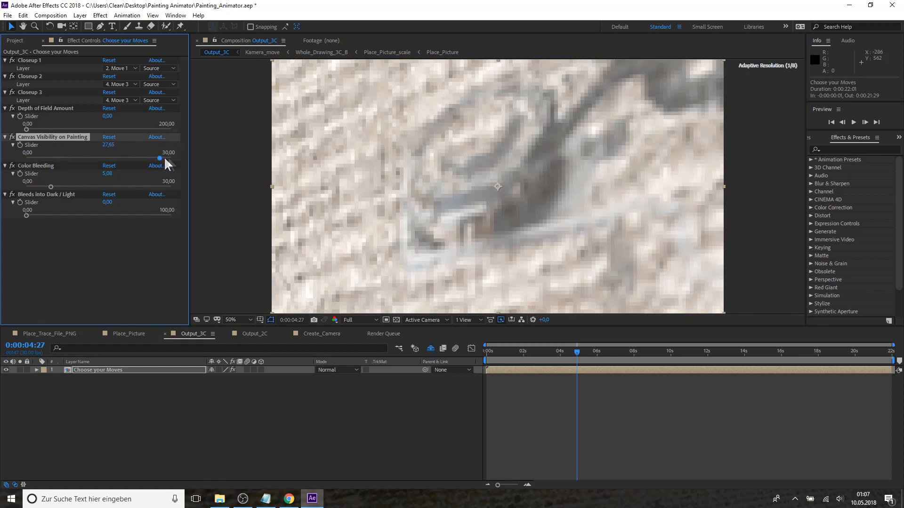
{"action": "left_click_drag", "start_coordinate": [160, 159], "coordinate": [173, 159]}
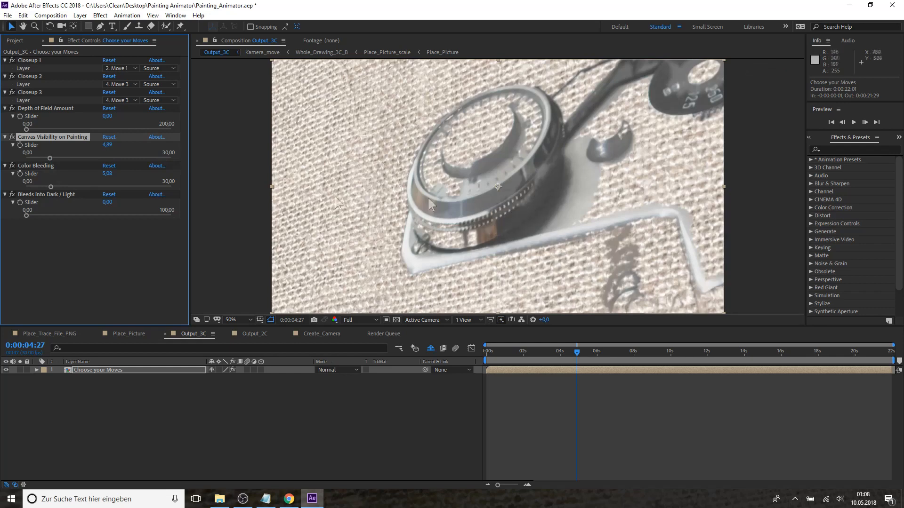
{"action": "left_click_drag", "start_coordinate": [49, 158], "coordinate": [89, 158]}
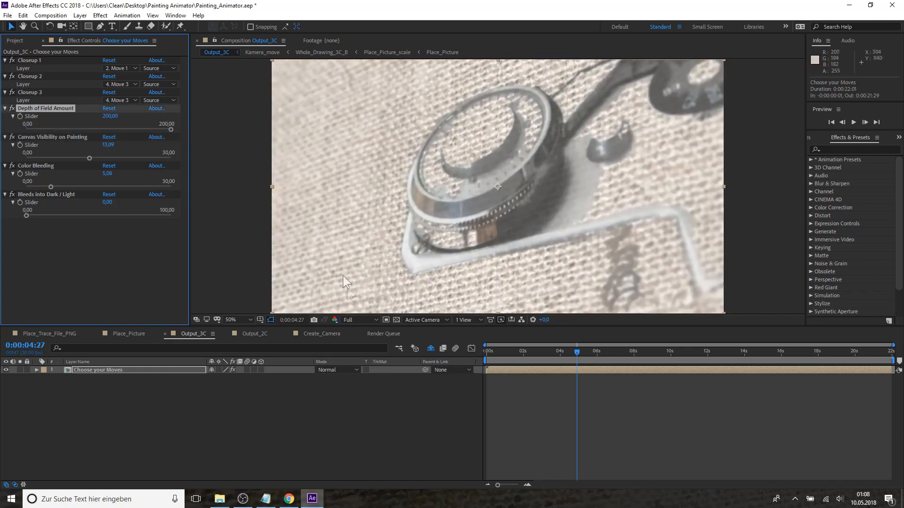
{"action": "mouse_move", "coordinate": [706, 218]}
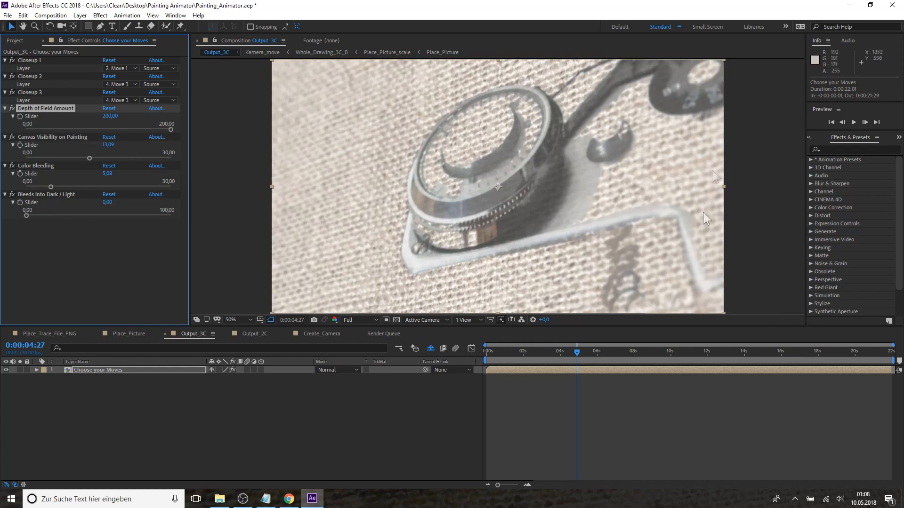
{"action": "mouse_move", "coordinate": [317, 95]}
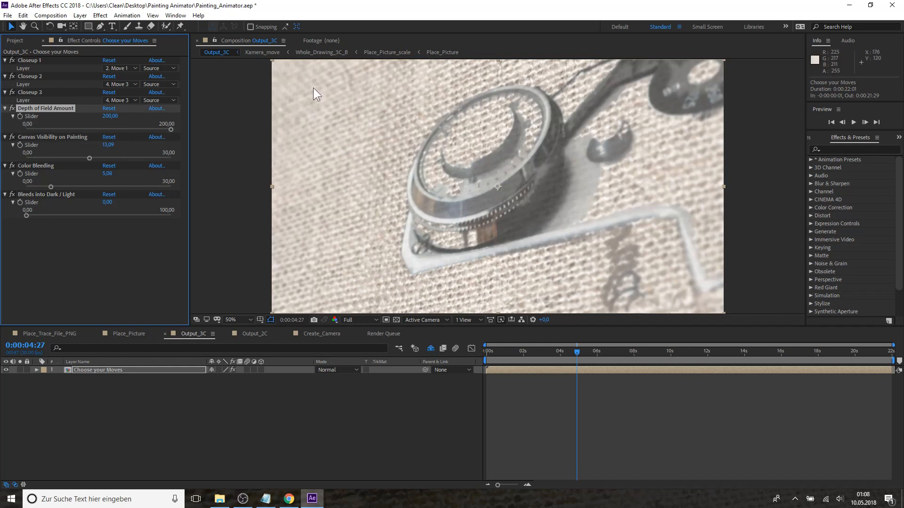
{"action": "mouse_move", "coordinate": [198, 239]}
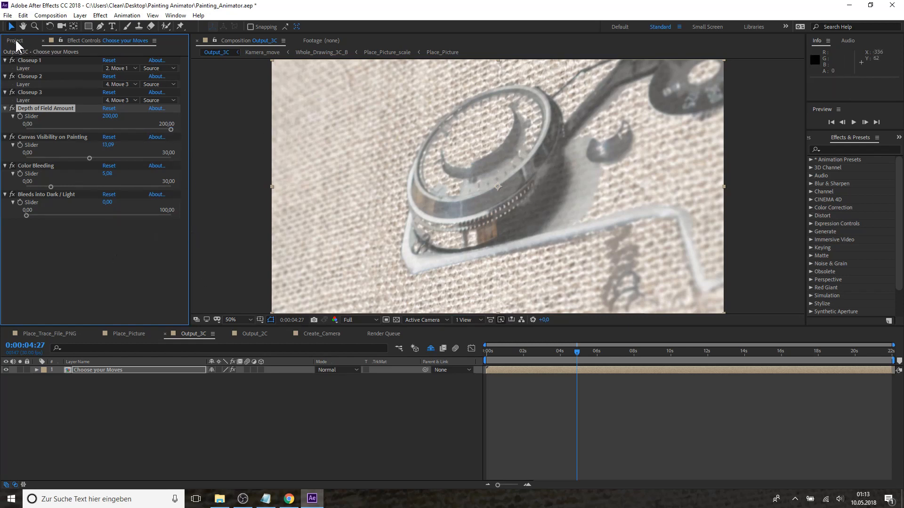
From the Project panel's 1_Place_Pictures folder, open the choose/place_Canvas composition
{"action": "left_click", "coordinate": [15, 41]}
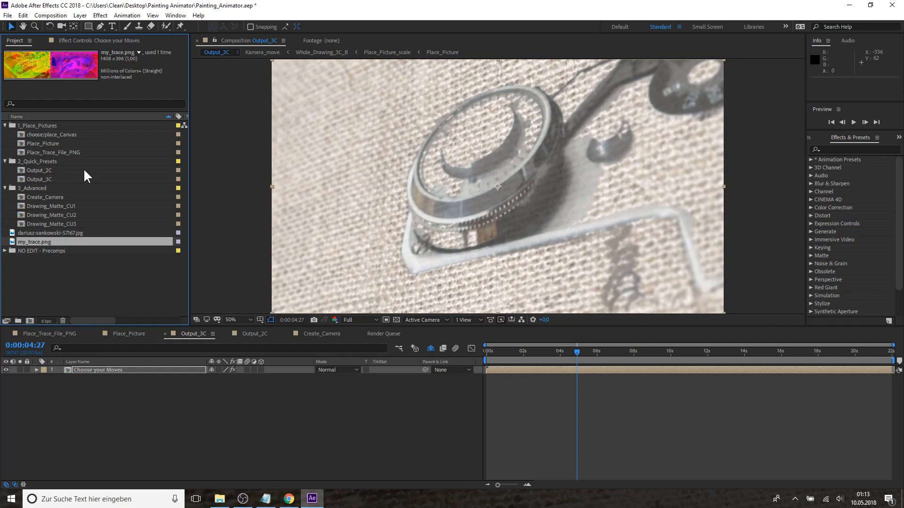
{"action": "mouse_move", "coordinate": [639, 239]}
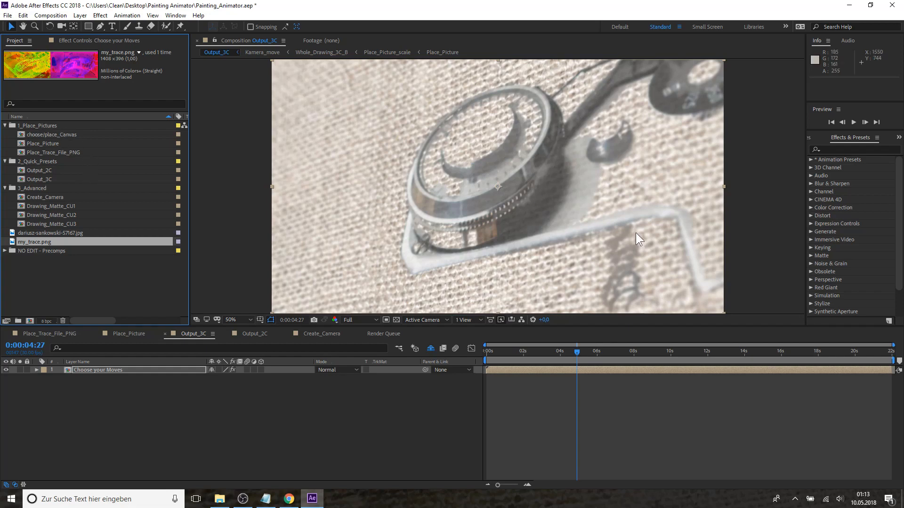
{"action": "mouse_move", "coordinate": [69, 144]}
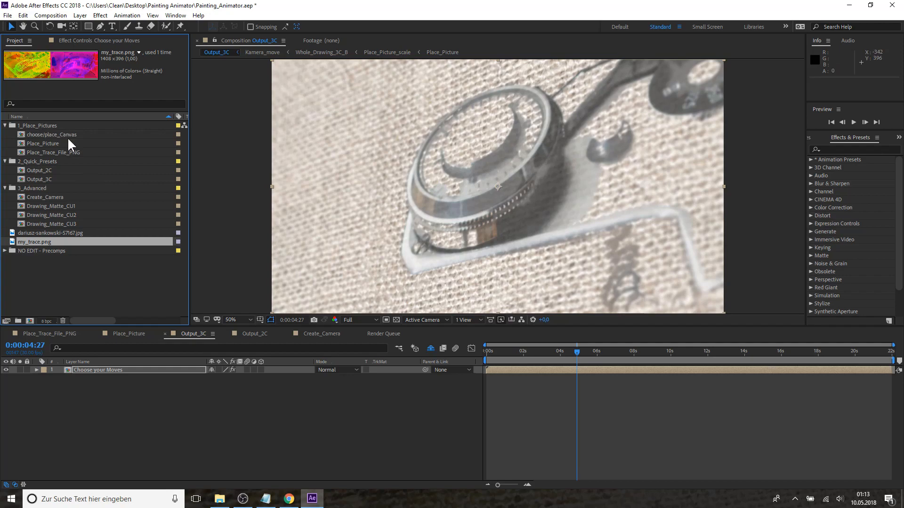
{"action": "left_click", "coordinate": [52, 134]}
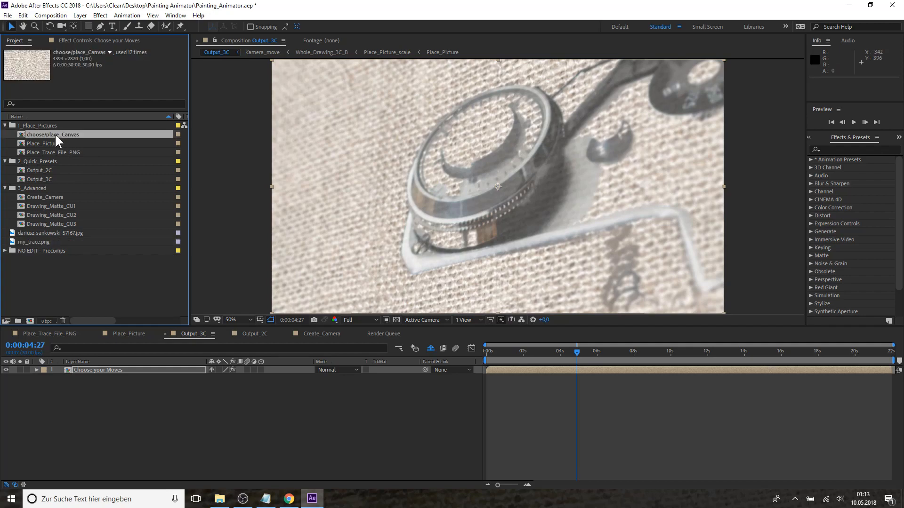
{"action": "double_click", "coordinate": [52, 134]}
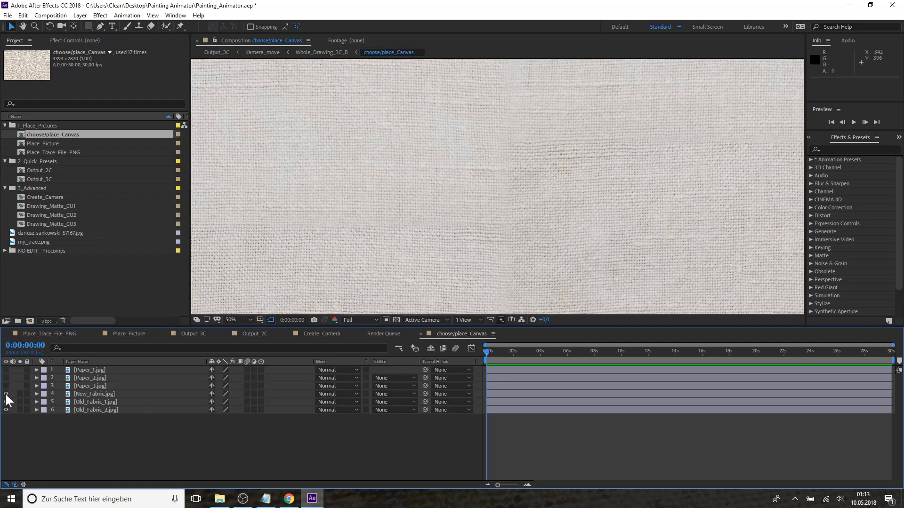
Make Old_Fabric_2.jpg the only visible canvas texture, then return via Output_3C to Create_Camera
{"action": "left_click", "coordinate": [6, 410]}
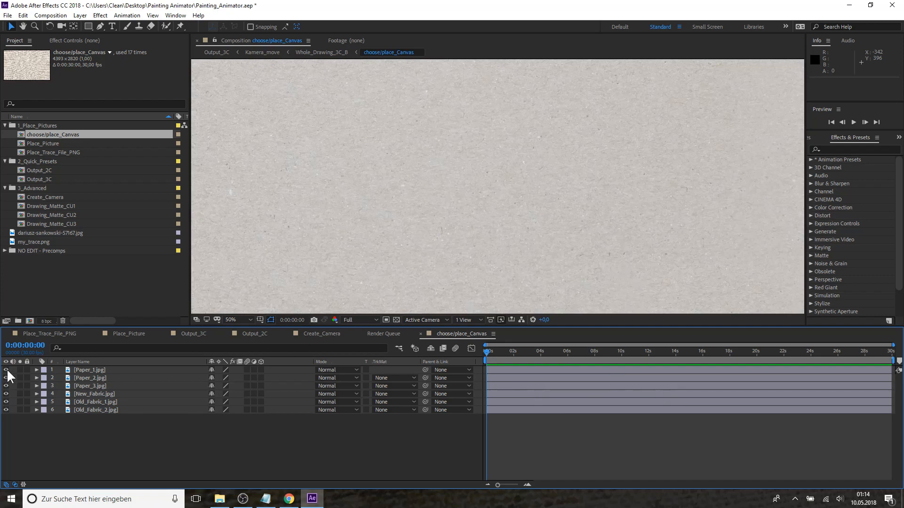
{"action": "left_click", "coordinate": [6, 369]}
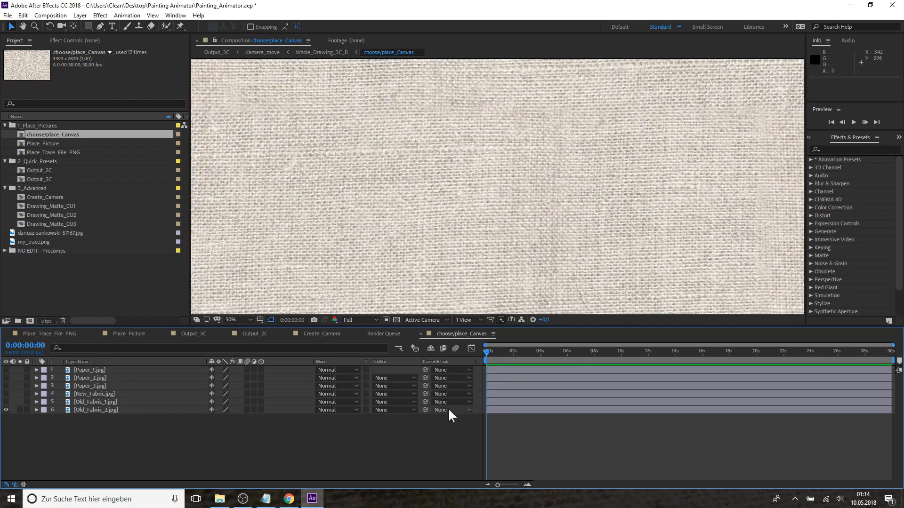
{"action": "mouse_move", "coordinate": [562, 264]}
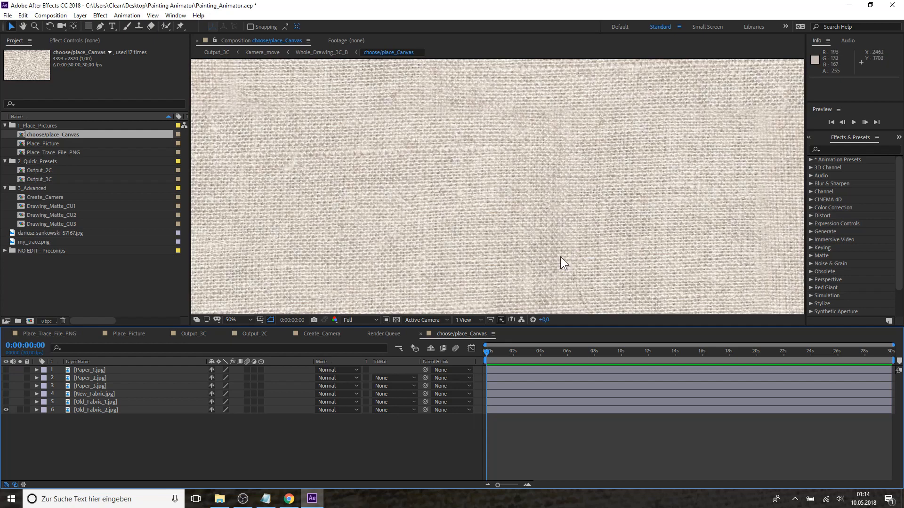
{"action": "mouse_move", "coordinate": [534, 259]}
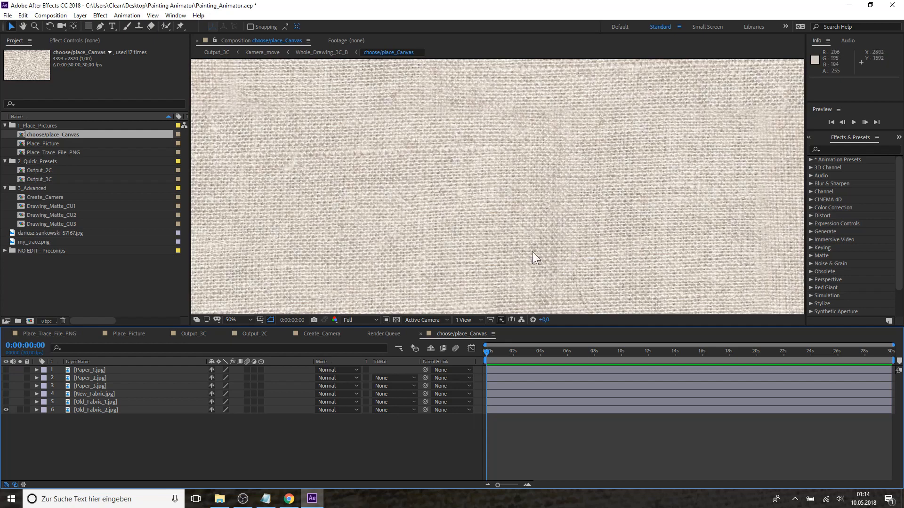
{"action": "left_click", "coordinate": [194, 333]}
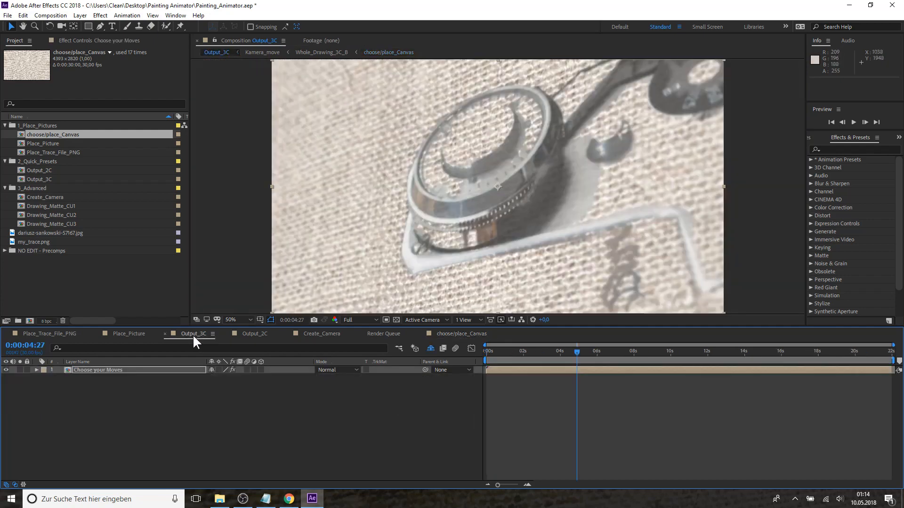
{"action": "mouse_move", "coordinate": [434, 208]}
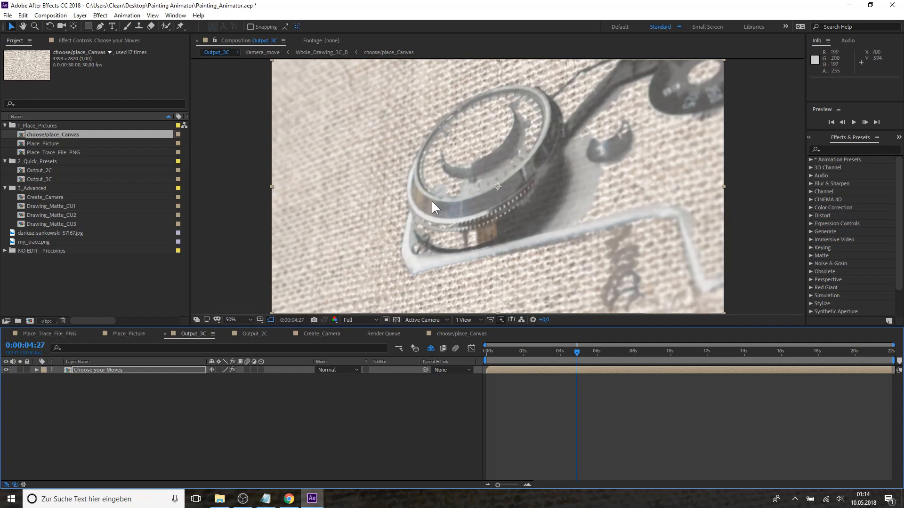
{"action": "left_click", "coordinate": [317, 333]}
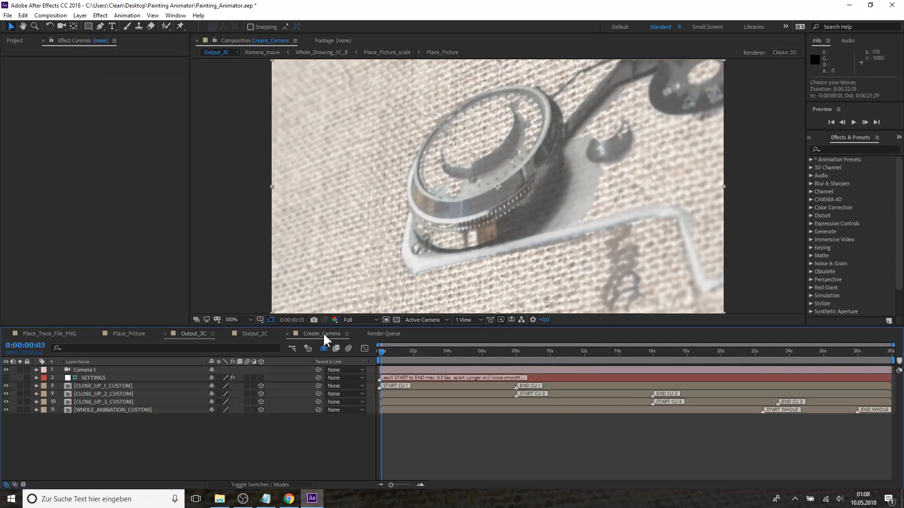
Pack the custom close-up and whole-animation markers into the first six seconds and play a preview
{"action": "left_click", "coordinate": [321, 333]}
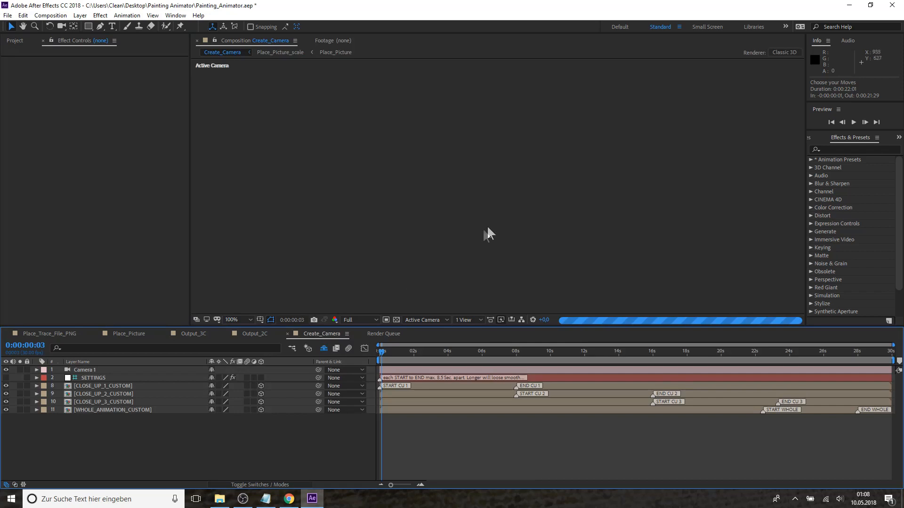
{"action": "left_click", "coordinate": [103, 386]}
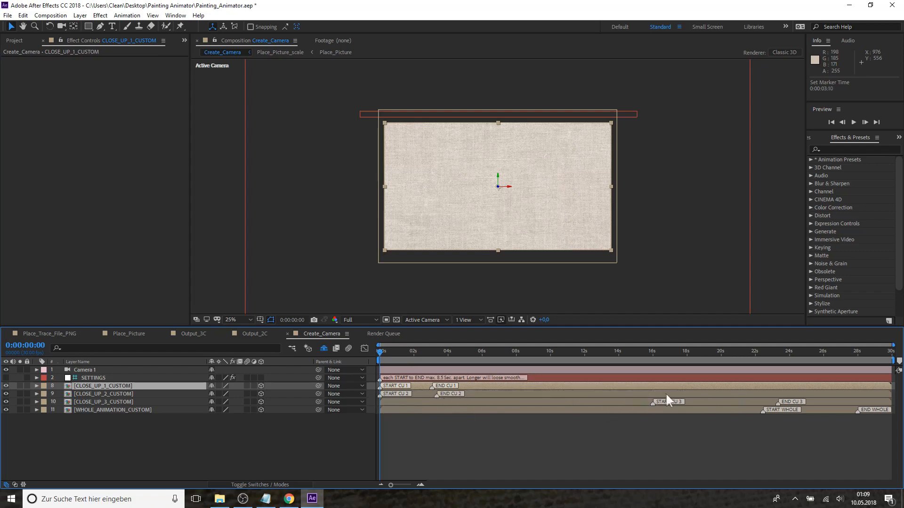
{"action": "mouse_move", "coordinate": [663, 399]}
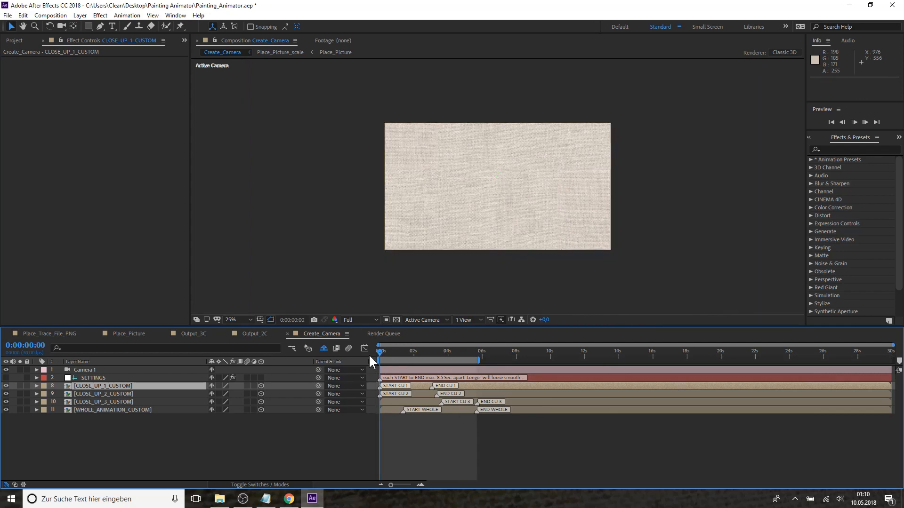
{"action": "left_click", "coordinate": [865, 121]}
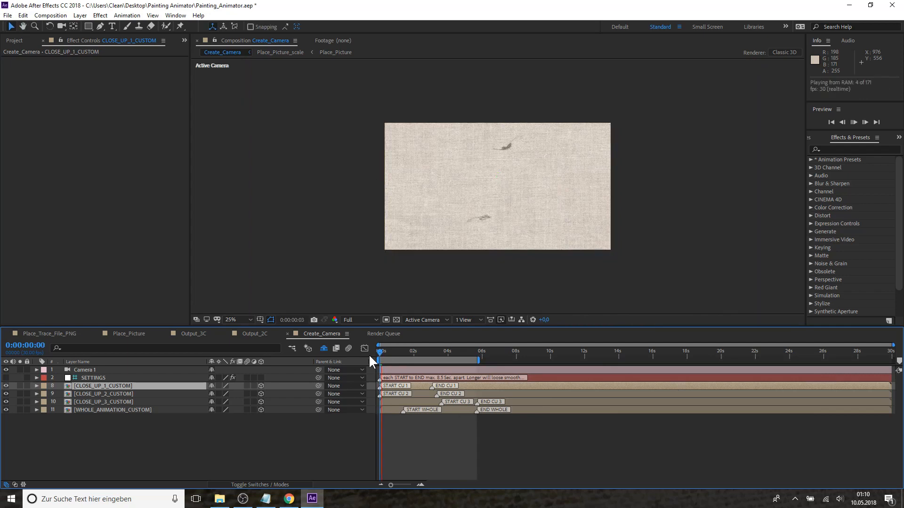